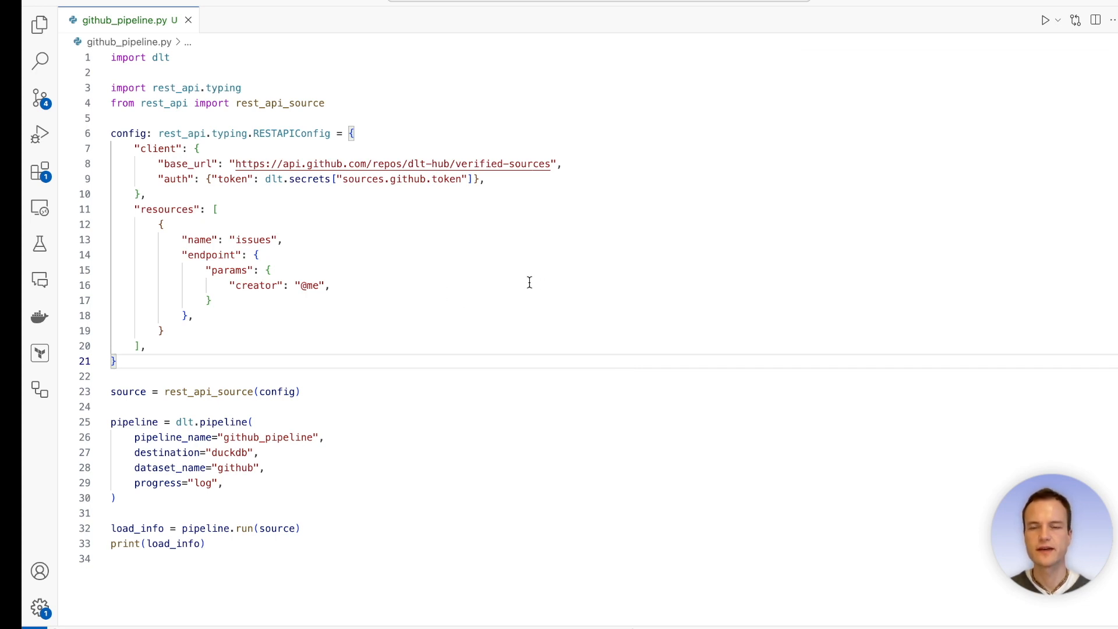
- Locate the since and per_page query parameters in the List repository issues docs
{"action": "double_click", "coordinate": [252, 240]}
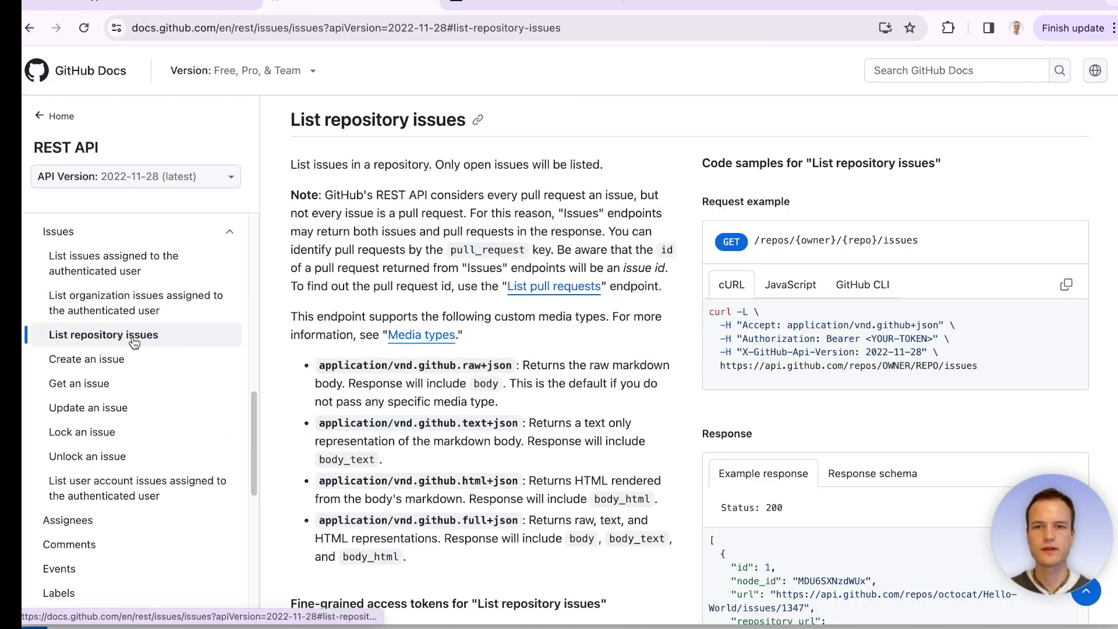
{"action": "scroll", "scroll_direction": "down", "scroll_amount": 3}
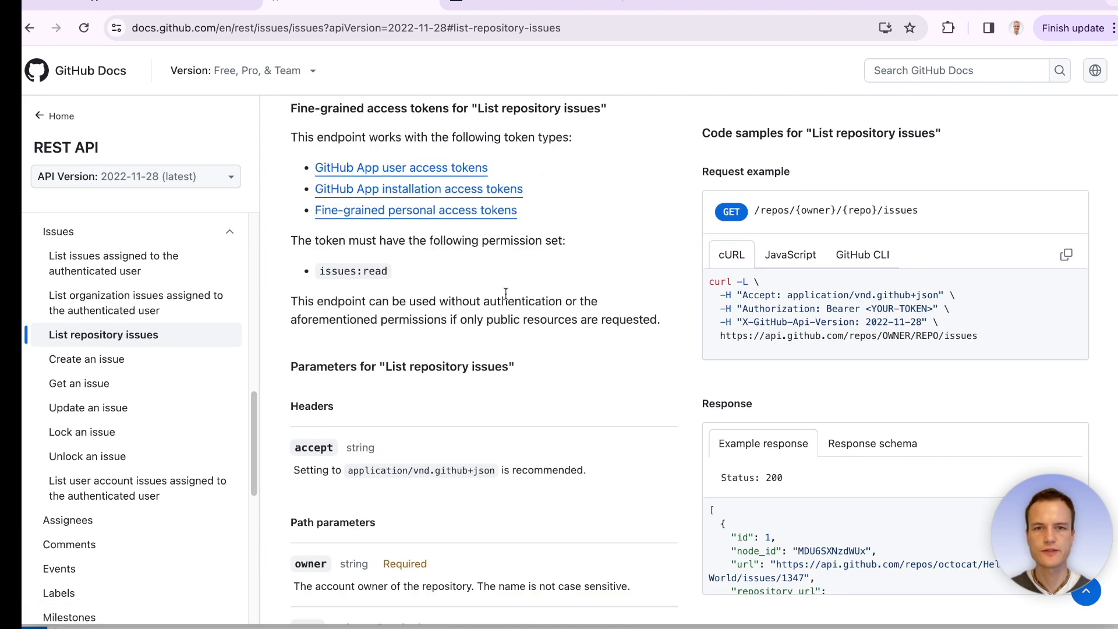
{"action": "scroll", "scroll_direction": "down", "scroll_amount": 3}
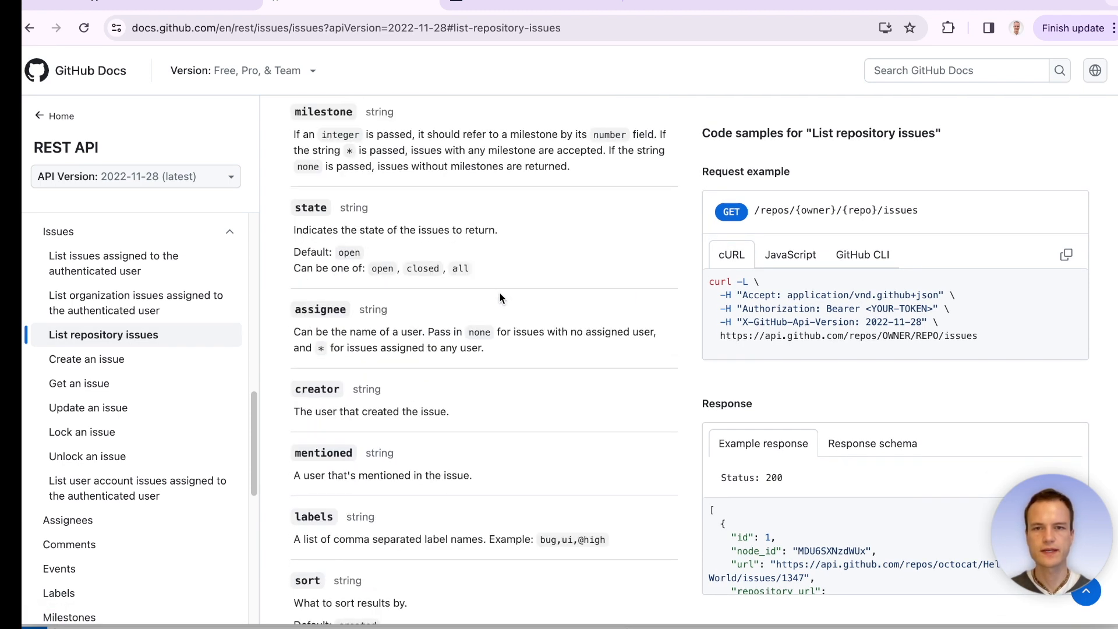
{"action": "scroll", "scroll_direction": "down", "scroll_amount": 3}
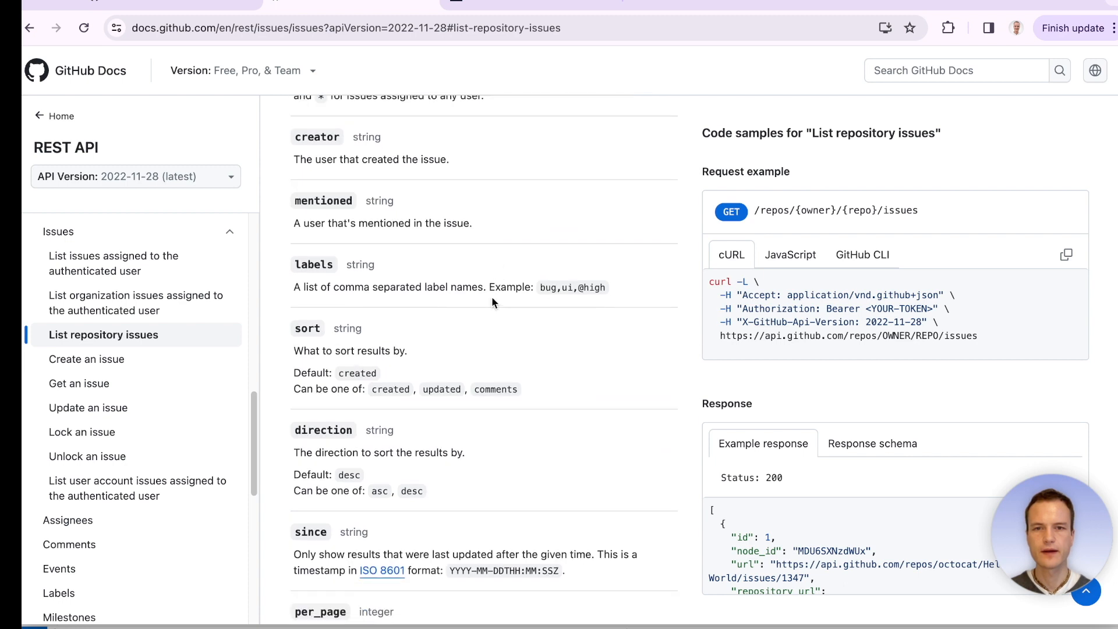
{"action": "scroll", "scroll_direction": "down", "scroll_amount": 3}
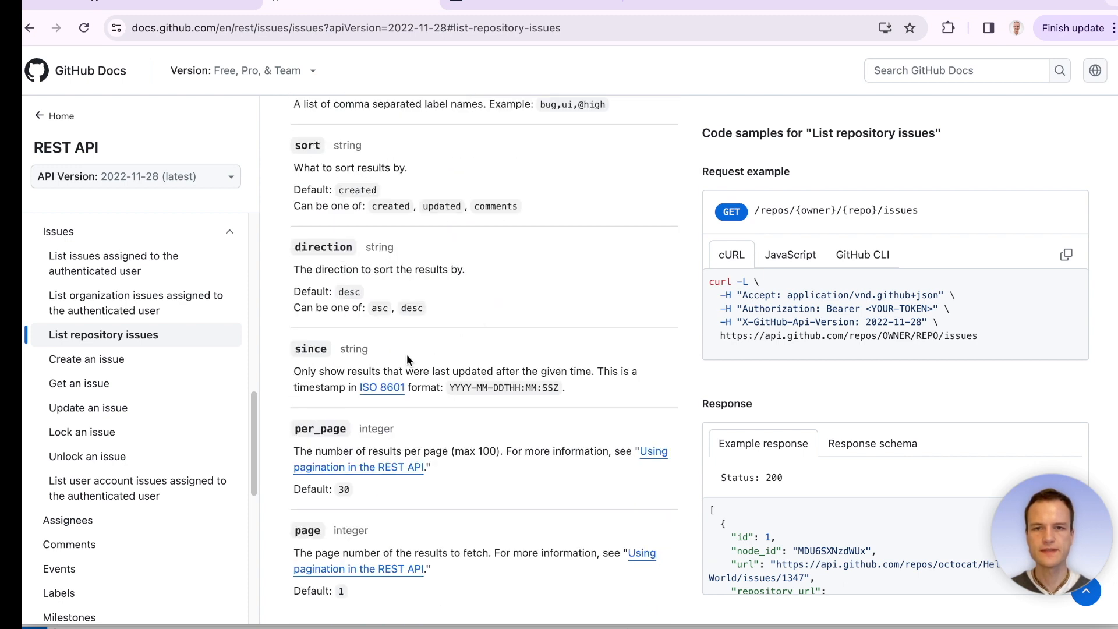
{"action": "left_click_drag", "start_coordinate": [293, 370], "coordinate": [593, 371]}
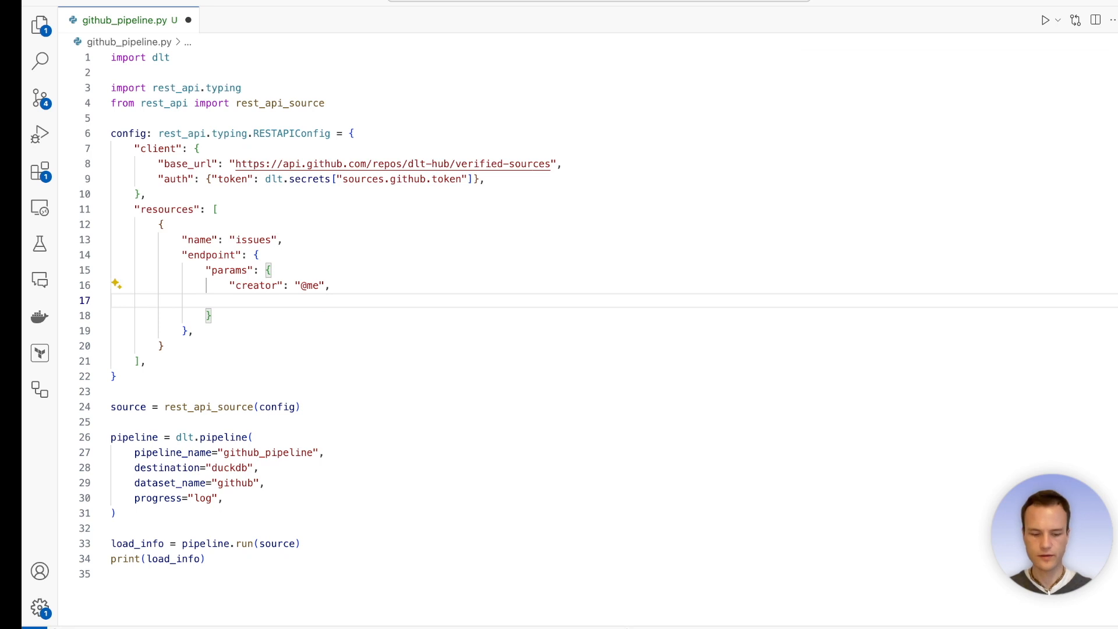
- Add an empty "since" object to the issues params and search files for 'pi'
{"action": "type", "text": "\"since\""}
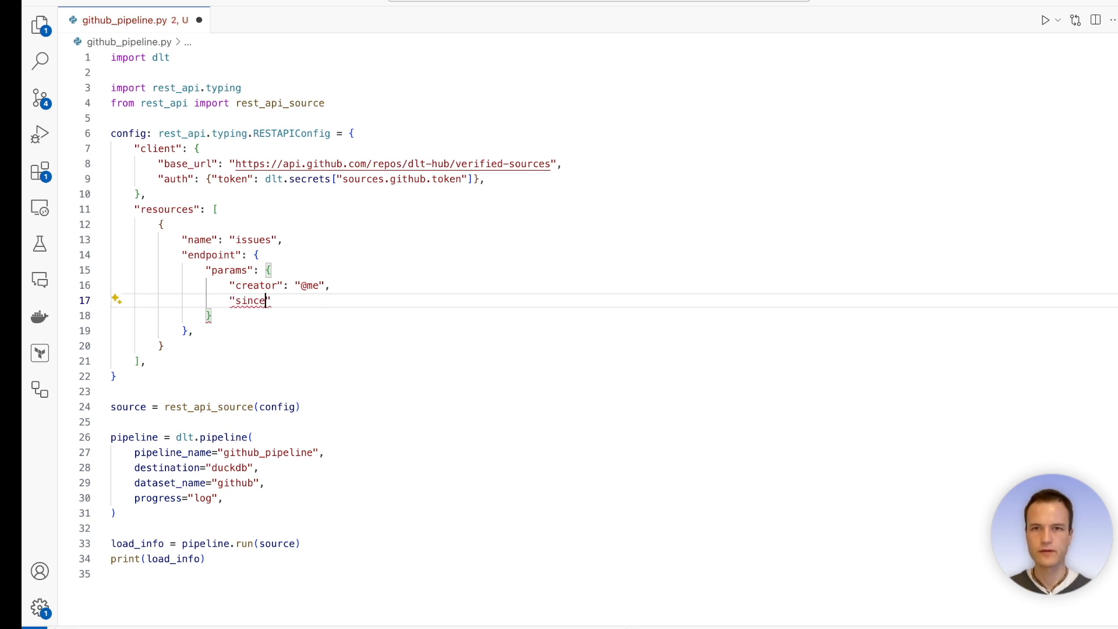
{"action": "type", "text": "\": {"}
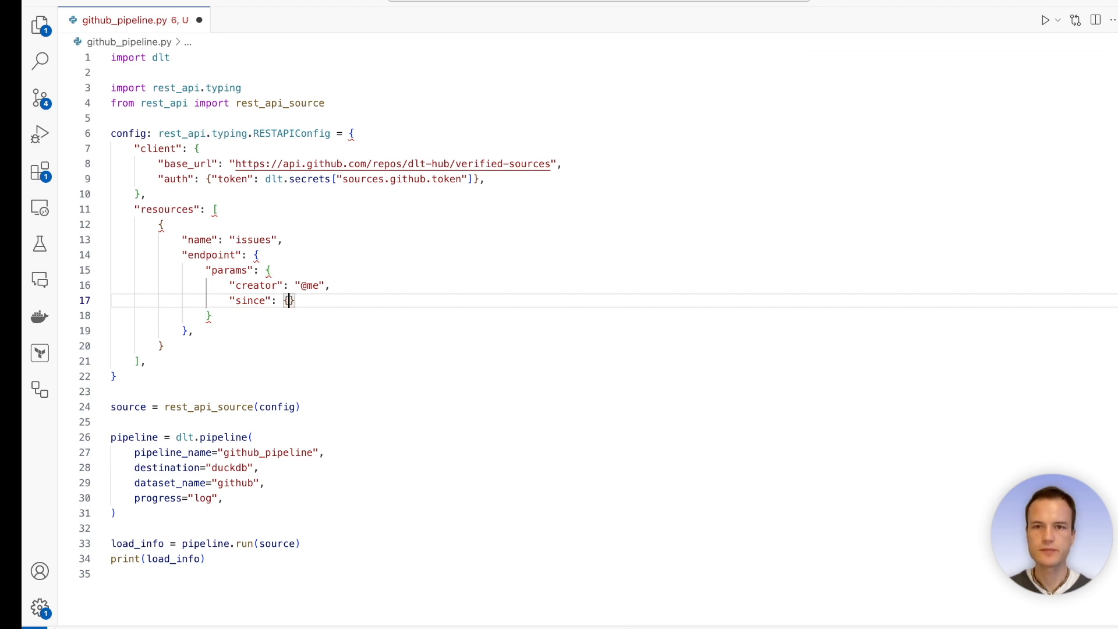
{"action": "key", "text": "Enter"}
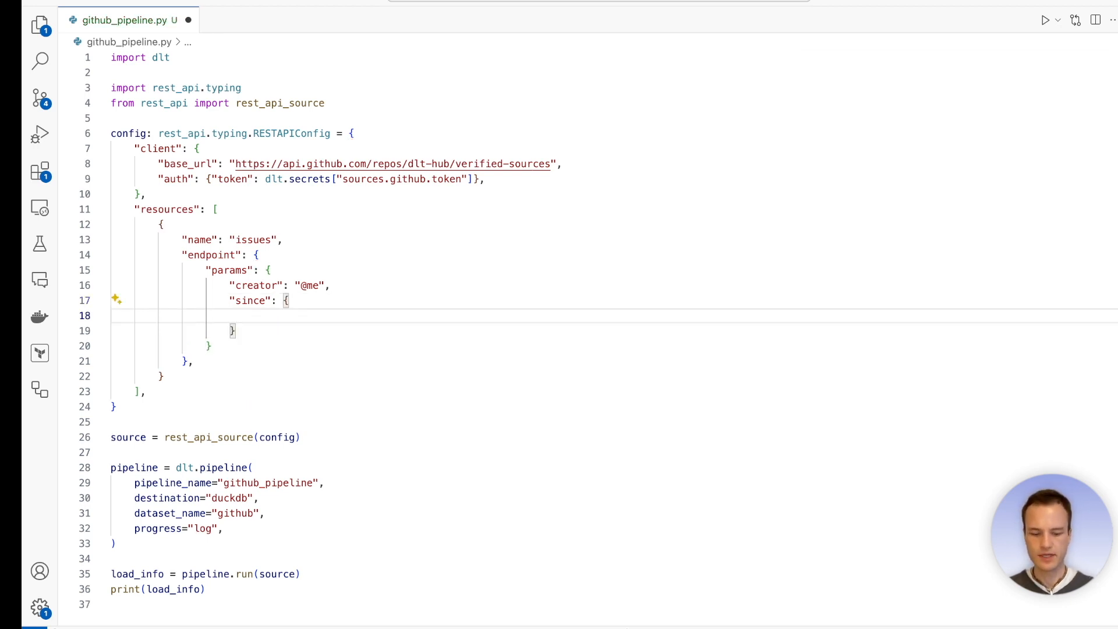
{"action": "type", "text": "pi"}
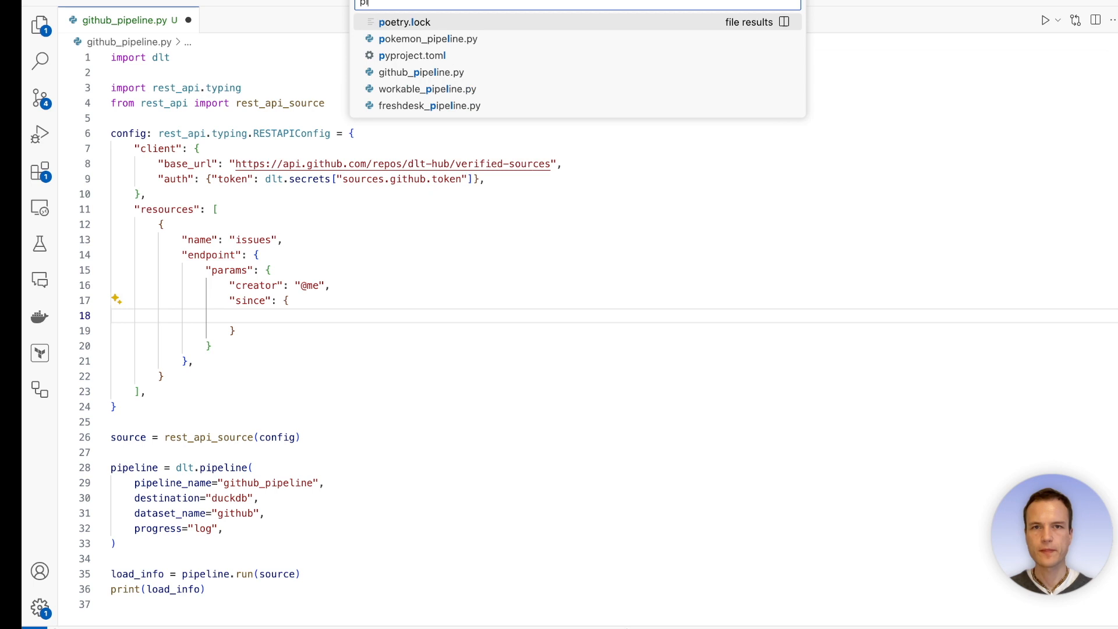
- Review pokemon_pipeline.py's berry_details resource resolving berry_name from the berries name field
{"action": "left_click", "coordinate": [428, 39]}
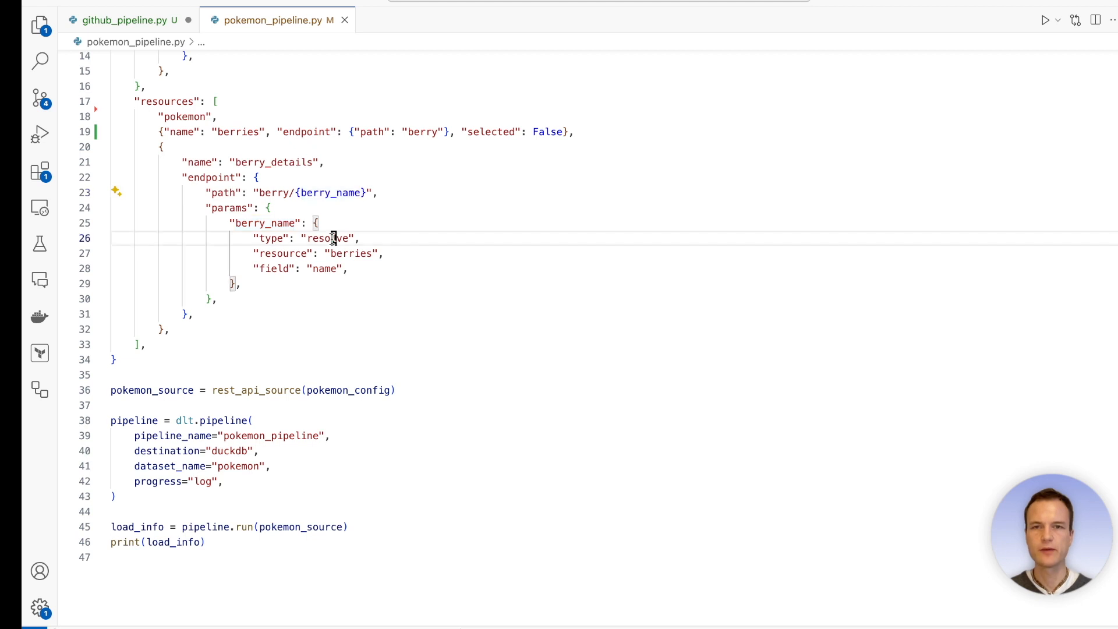
{"action": "double_click", "coordinate": [326, 237]}
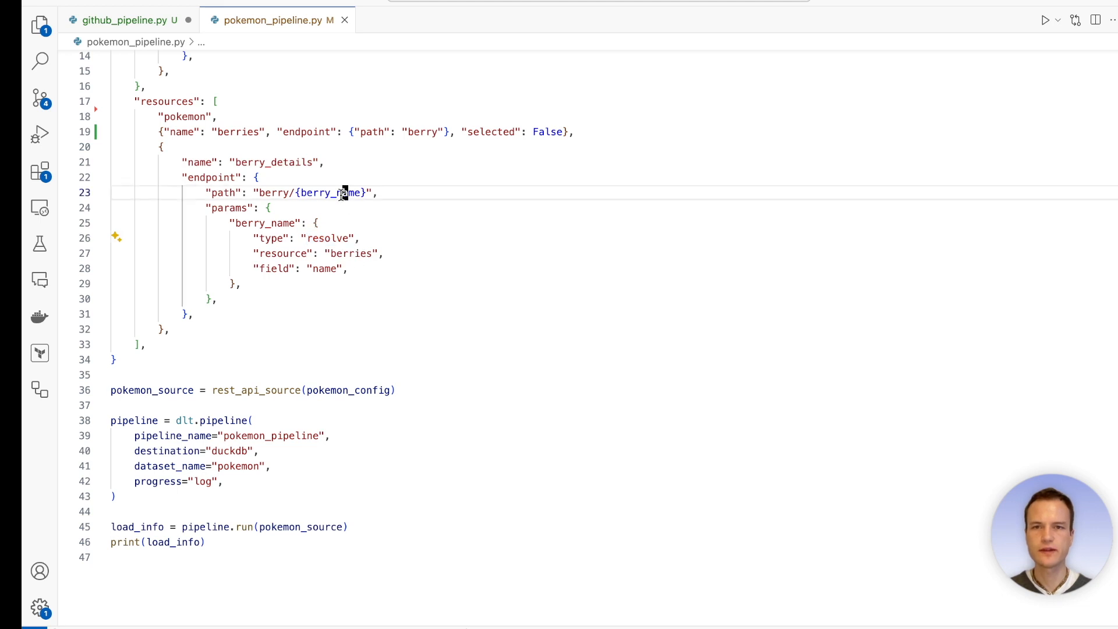
{"action": "double_click", "coordinate": [351, 253]}
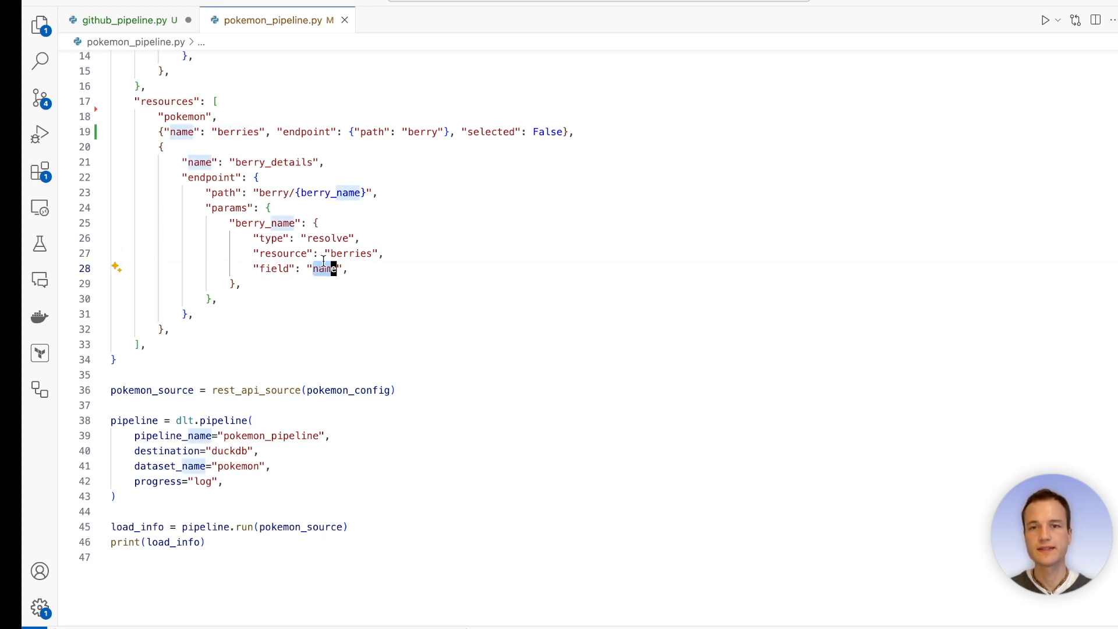
- Back in github_pipeline.py, start a "type" key inside the since object
{"action": "left_click", "coordinate": [127, 20]}
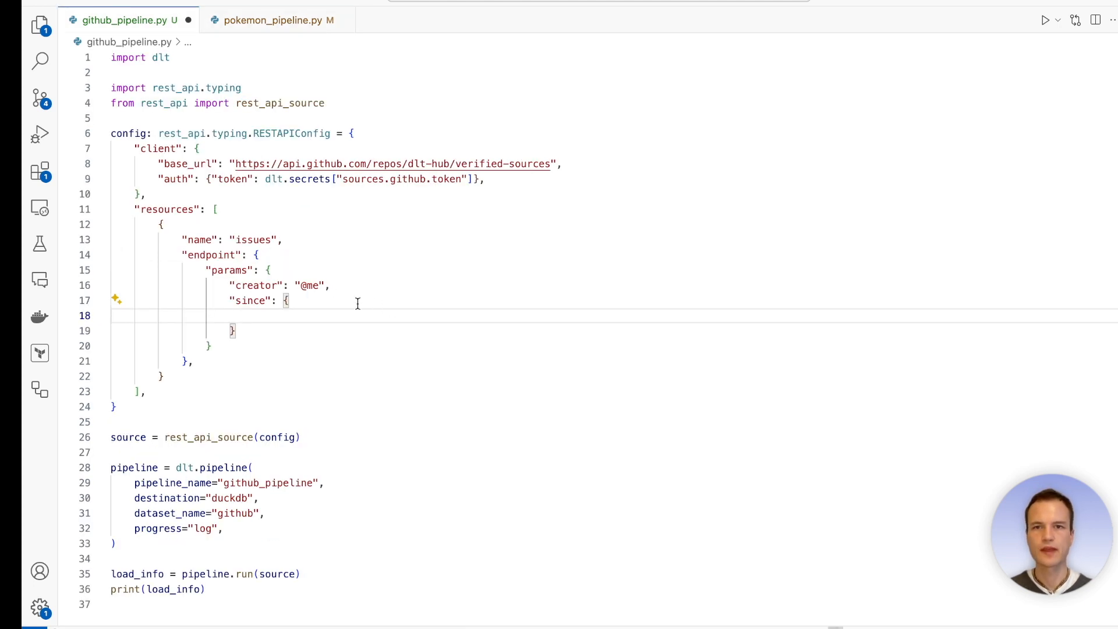
{"action": "type", "text": "\"typ"}
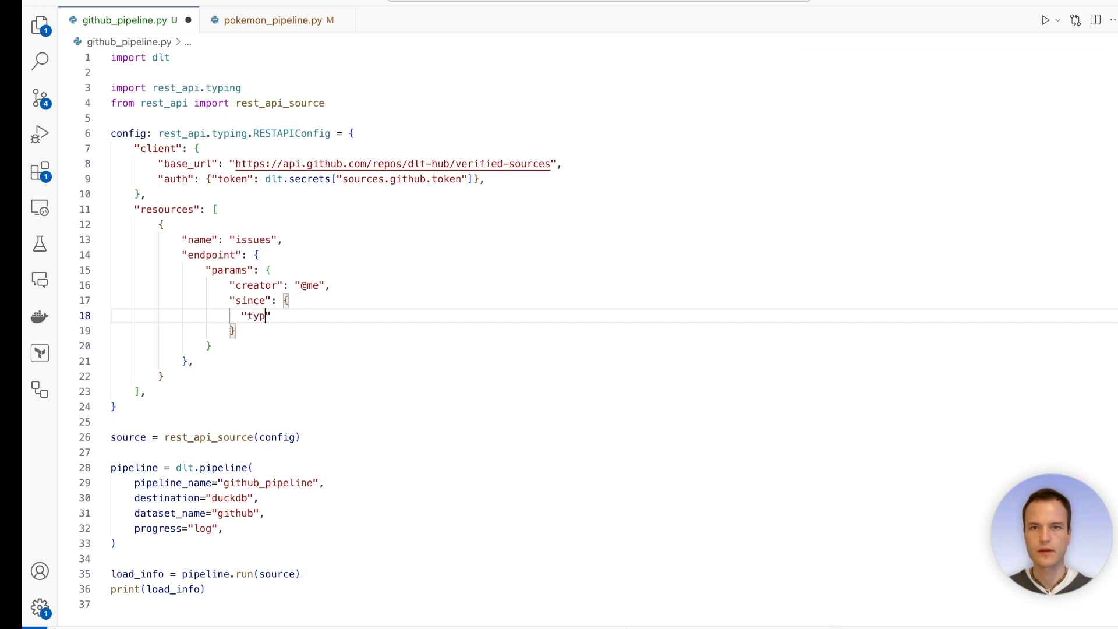
{"action": "type", "text": "e\":"}
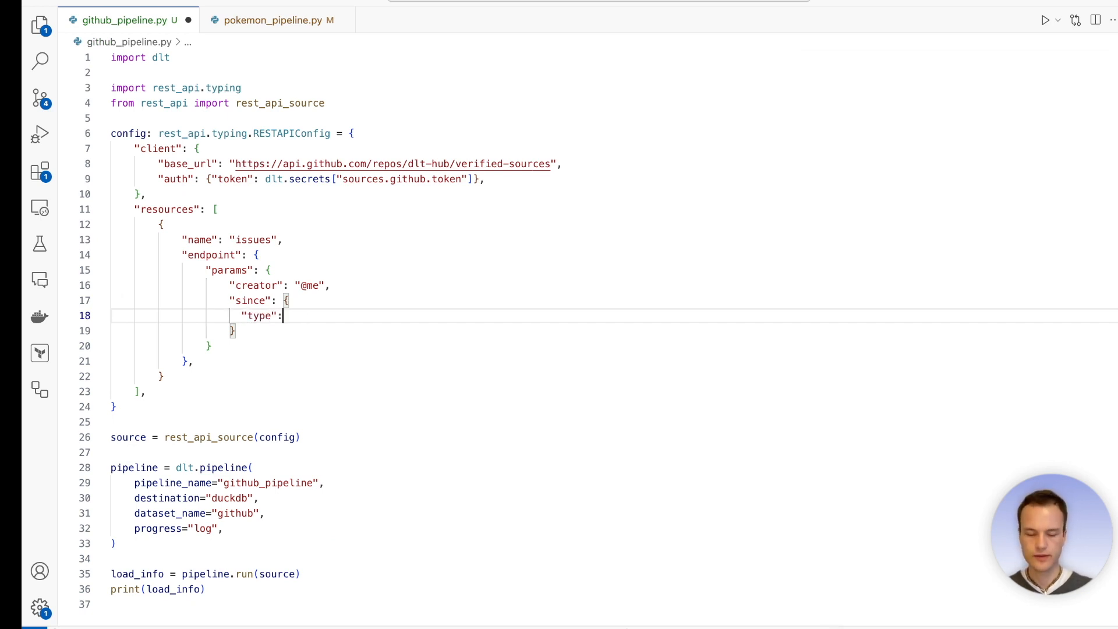
{"action": "type", "text": "\" \""}
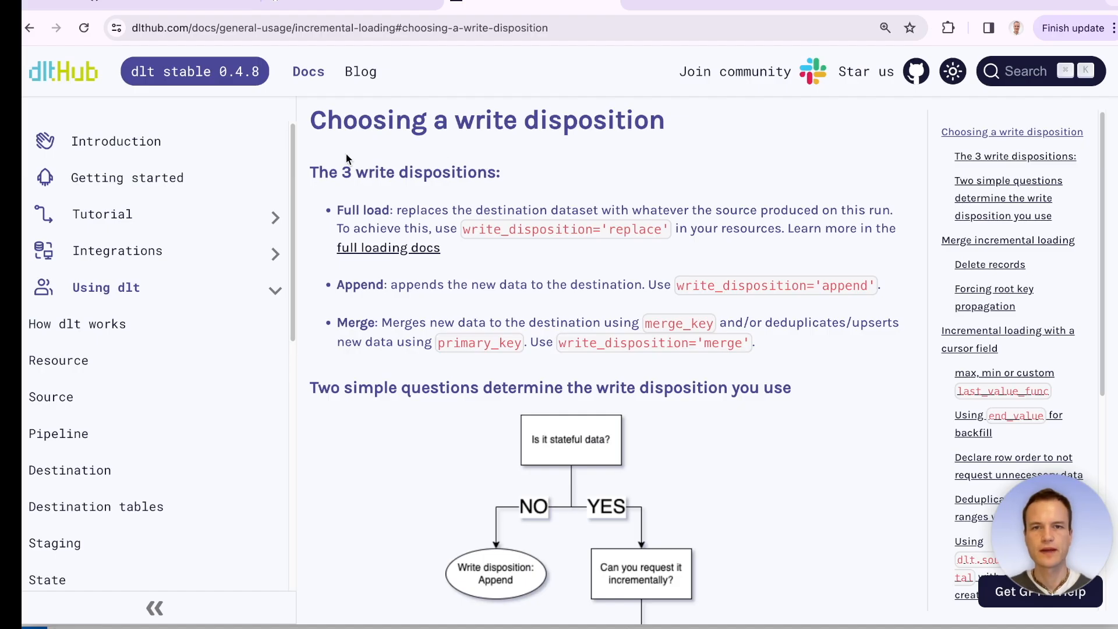
{"action": "mouse_move", "coordinate": [463, 278]}
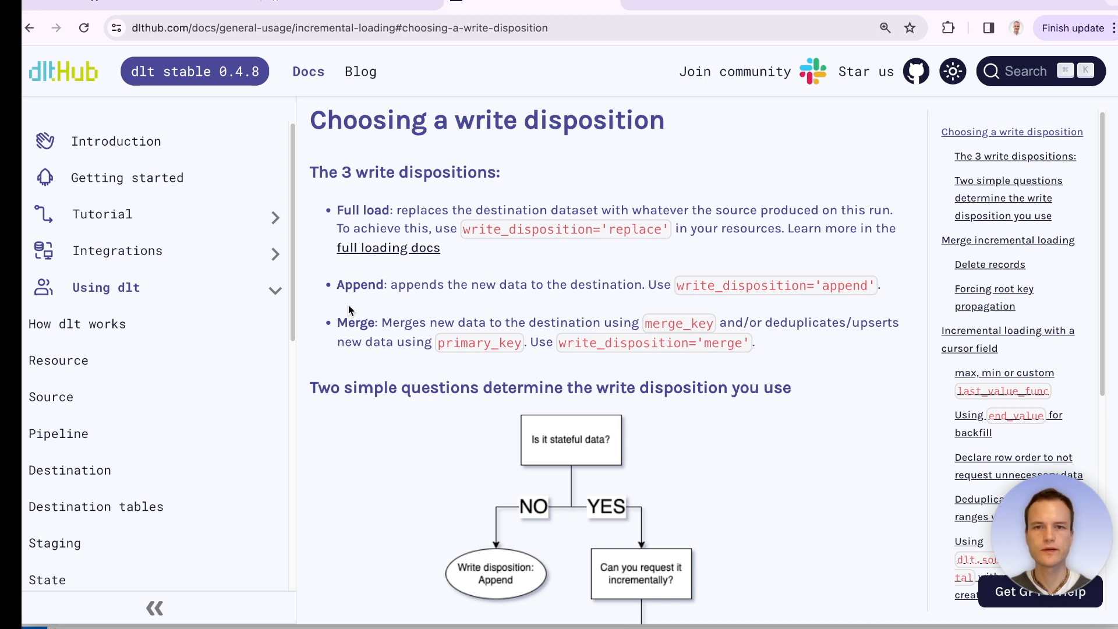
- View the write disposition flowchart ending in Merge (upsert) in dlt's incremental loading guide
{"action": "scroll", "scroll_direction": "down", "scroll_amount": 3}
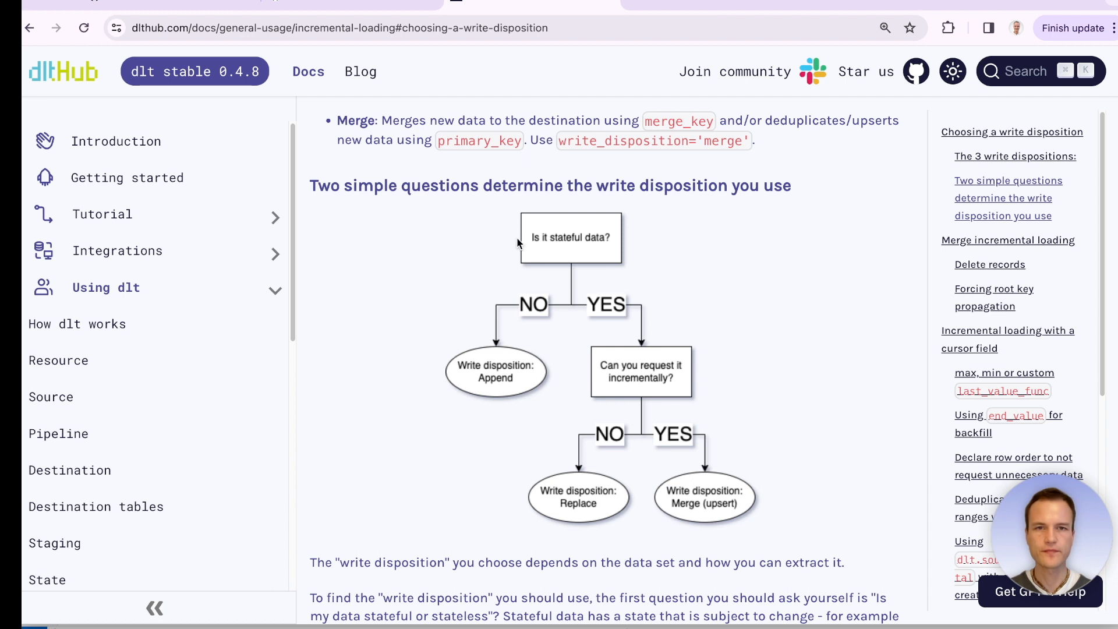
{"action": "mouse_move", "coordinate": [617, 252]}
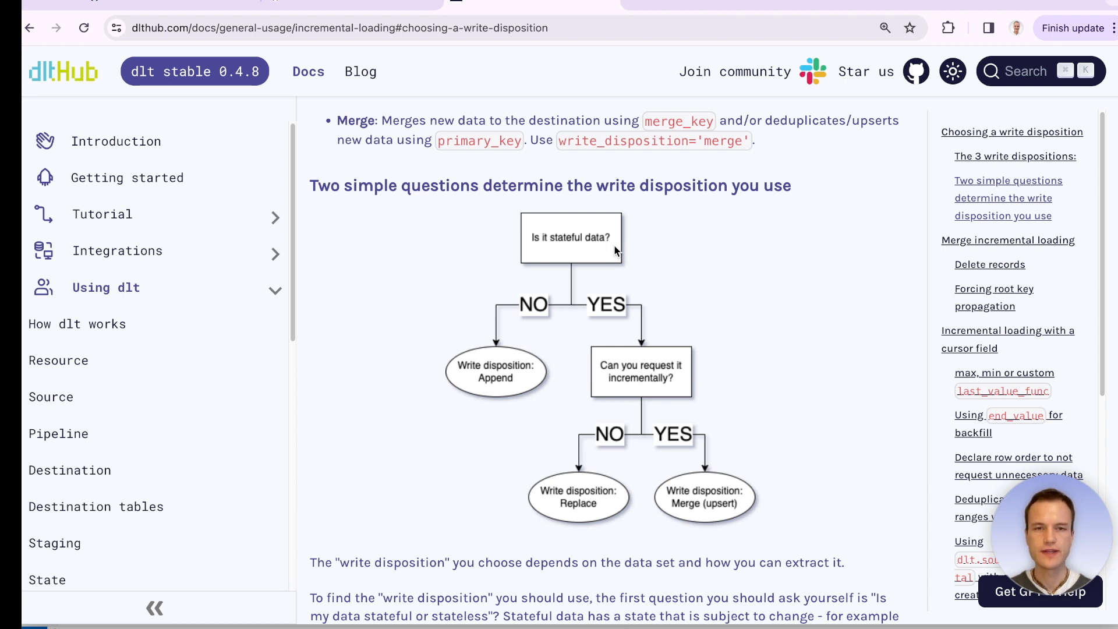
{"action": "mouse_move", "coordinate": [569, 248]}
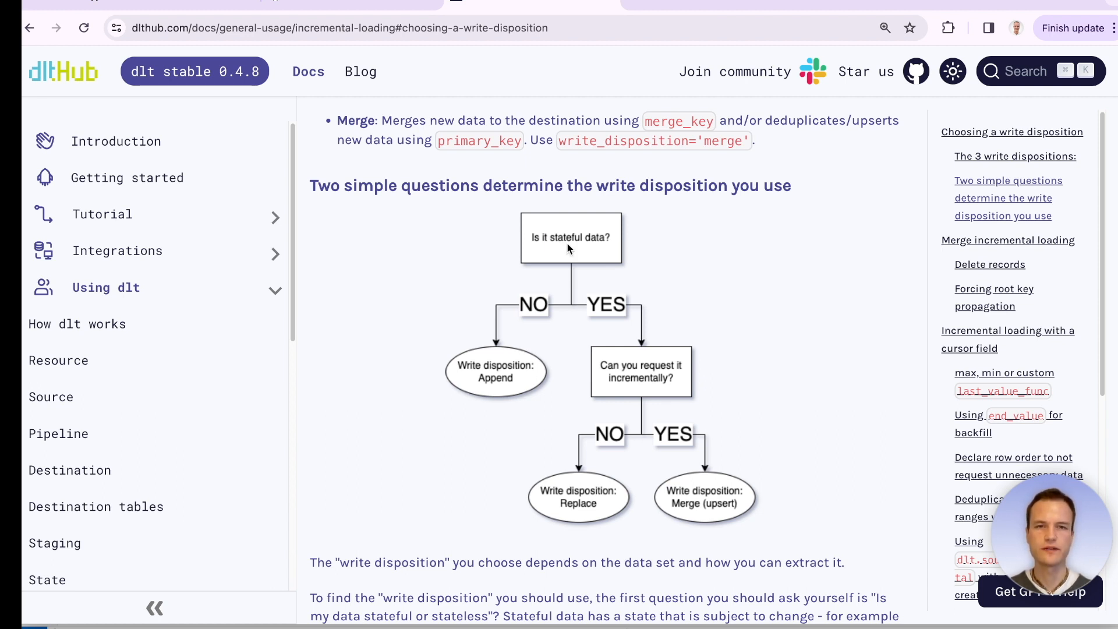
{"action": "mouse_move", "coordinate": [668, 396]}
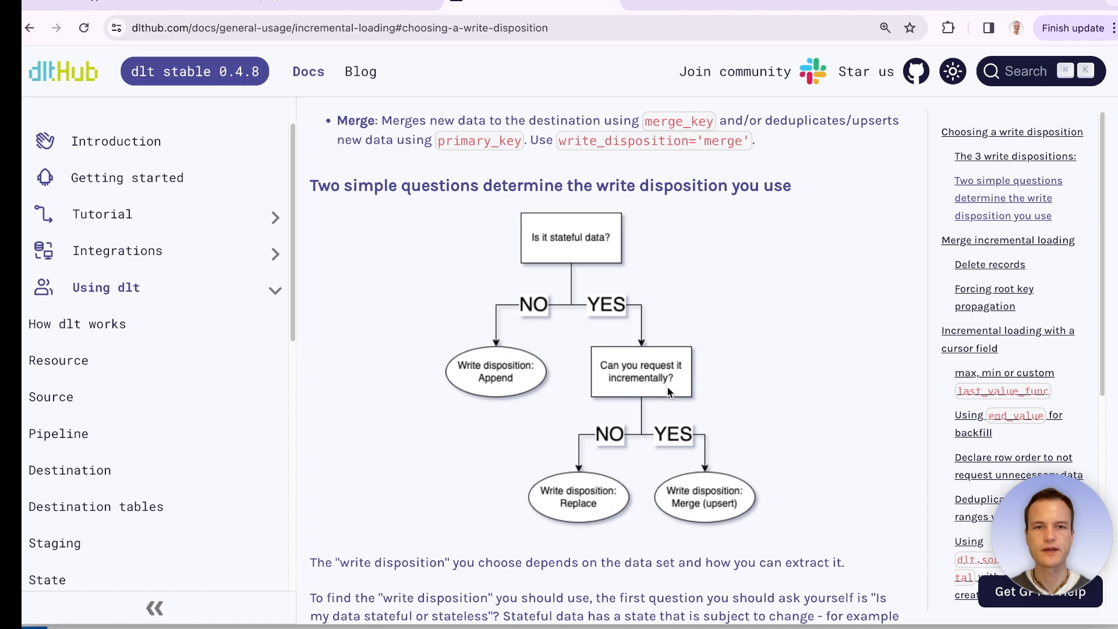
{"action": "mouse_move", "coordinate": [760, 512]}
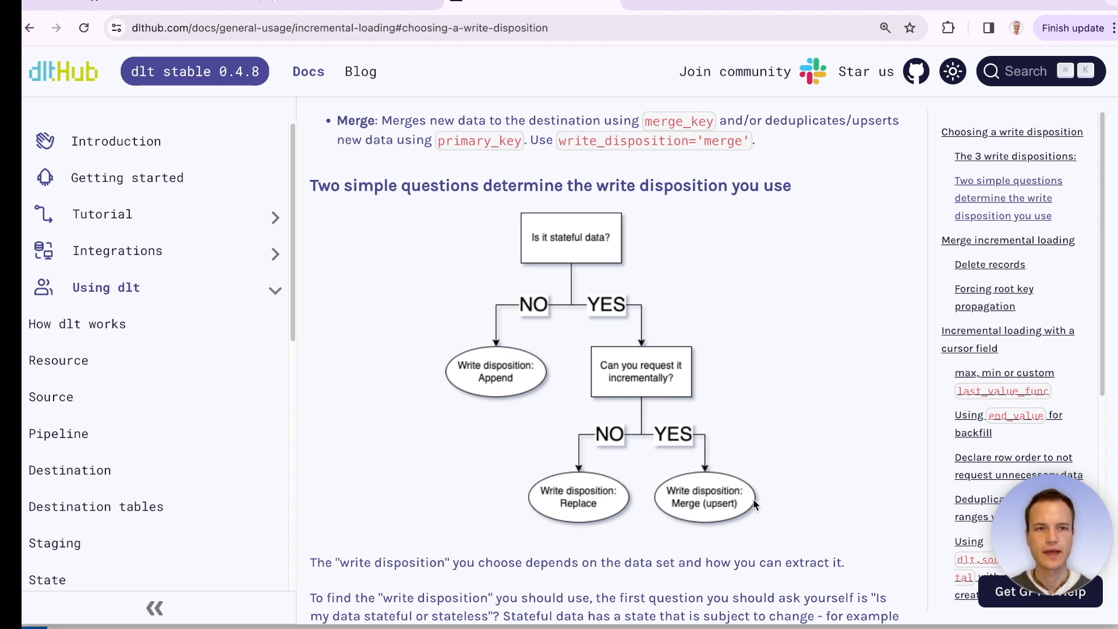
{"action": "left_click", "coordinate": [1007, 330]}
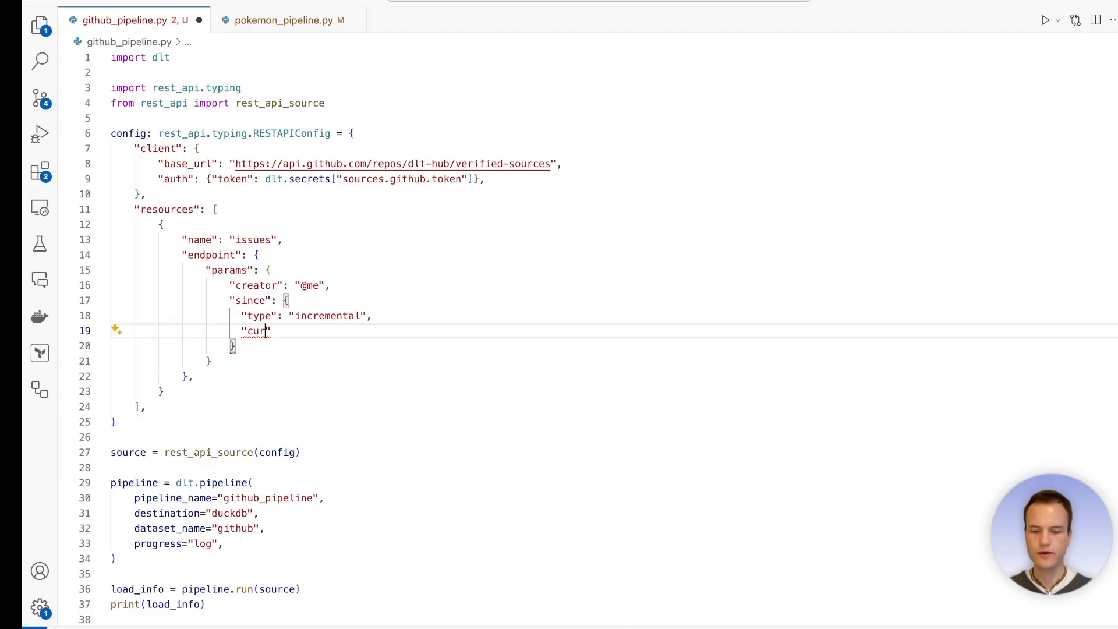
- Set since cursor_path "updated_at" and initial_value "2022-01-01T00:00:00Z"
{"action": "type", "text": "sor_path"}
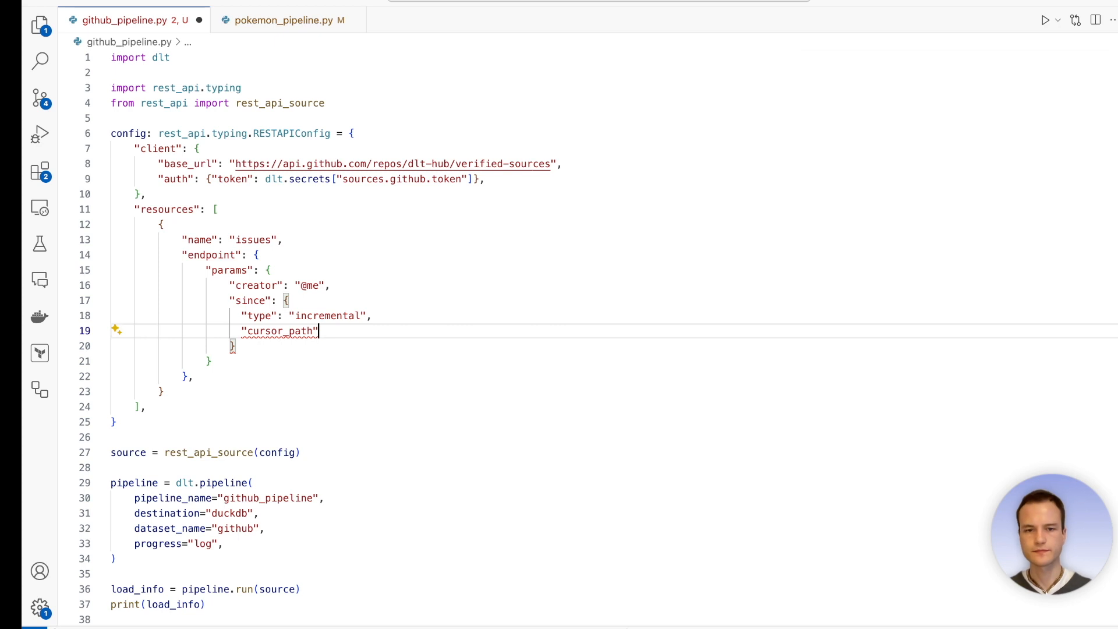
{"action": "type", "text": ": \"update"}
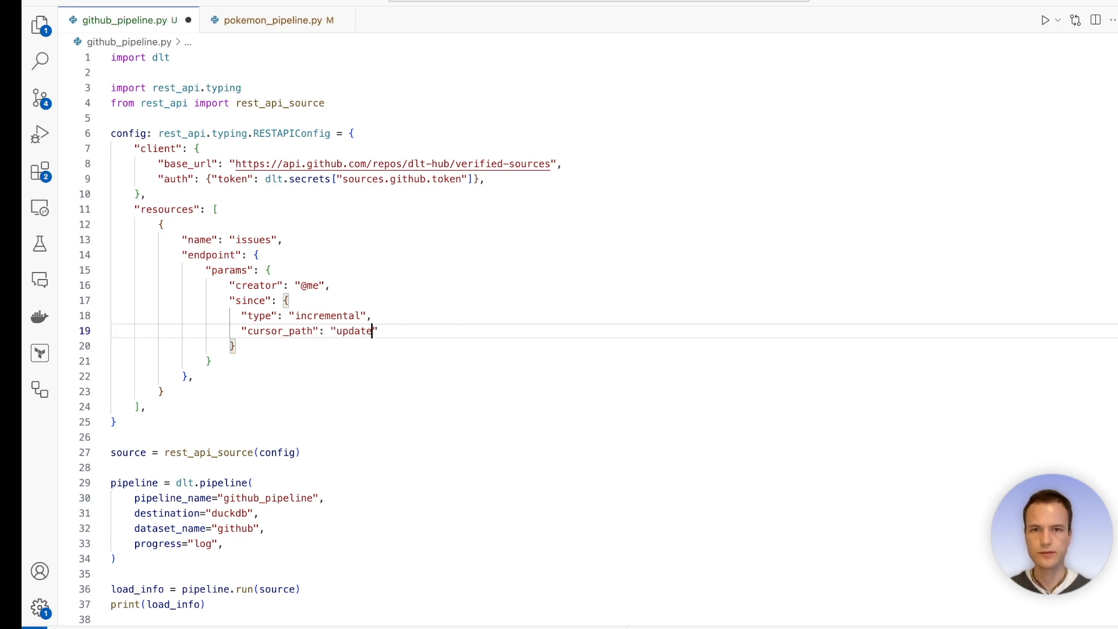
{"action": "type", "text": "d_at\","}
{"action": "type", "text": "\"initial_value\": n"}
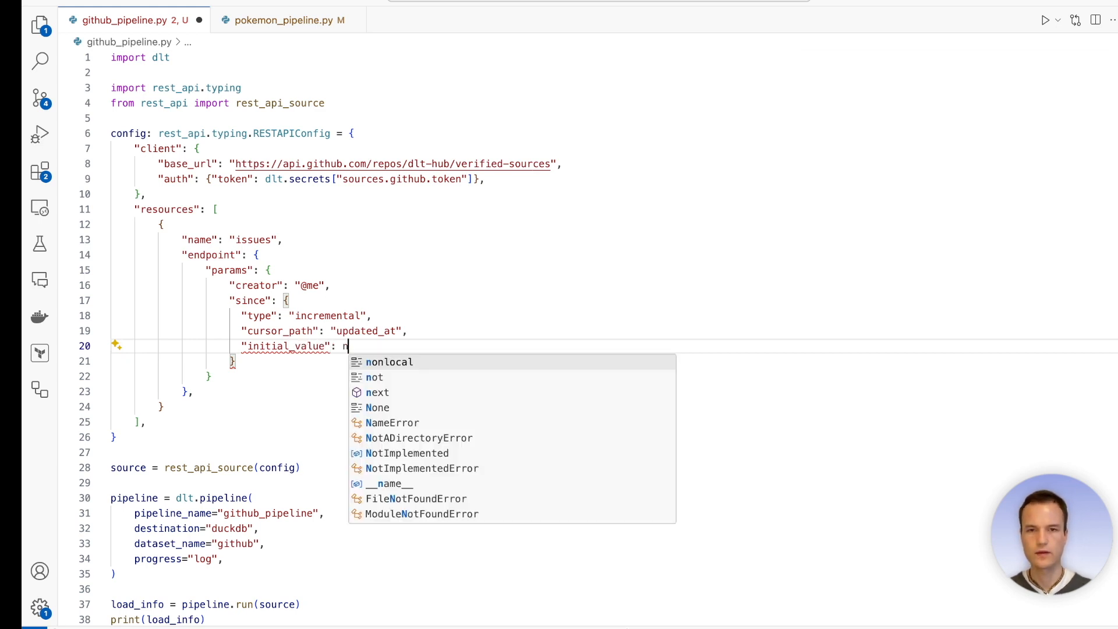
{"action": "type", "text": "\""}
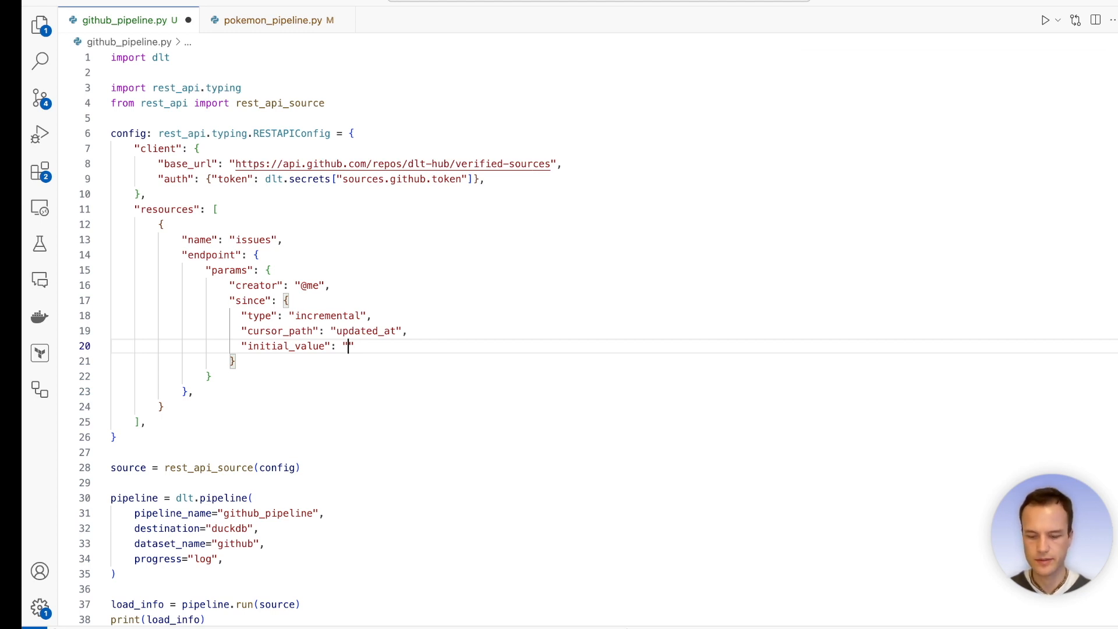
{"action": "type", "text": "2022-01-01"}
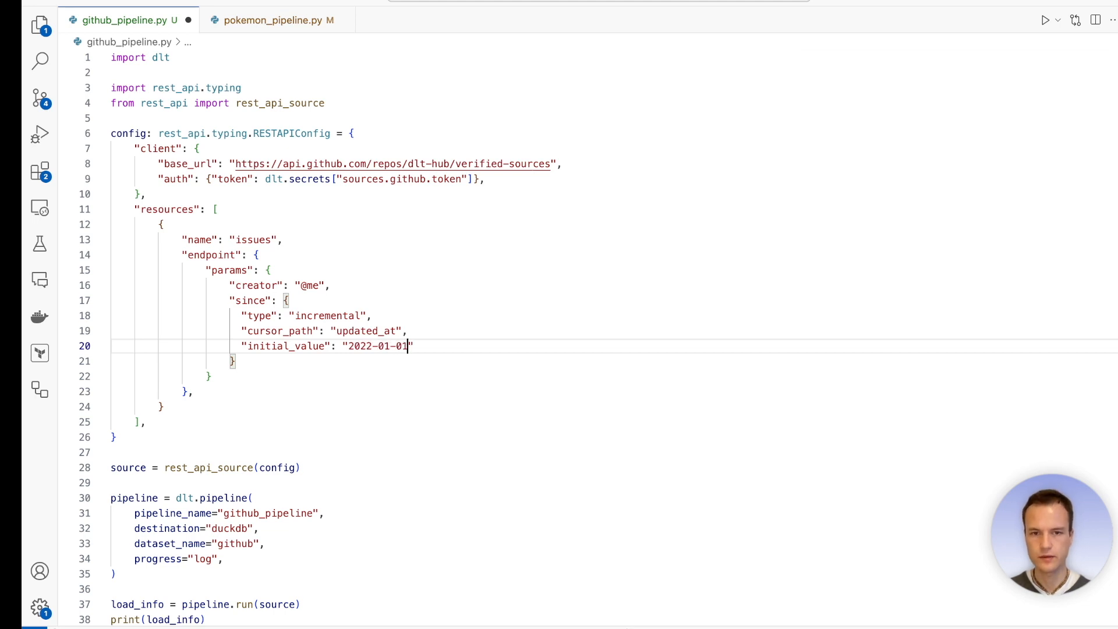
{"action": "type", "text": "T00:"}
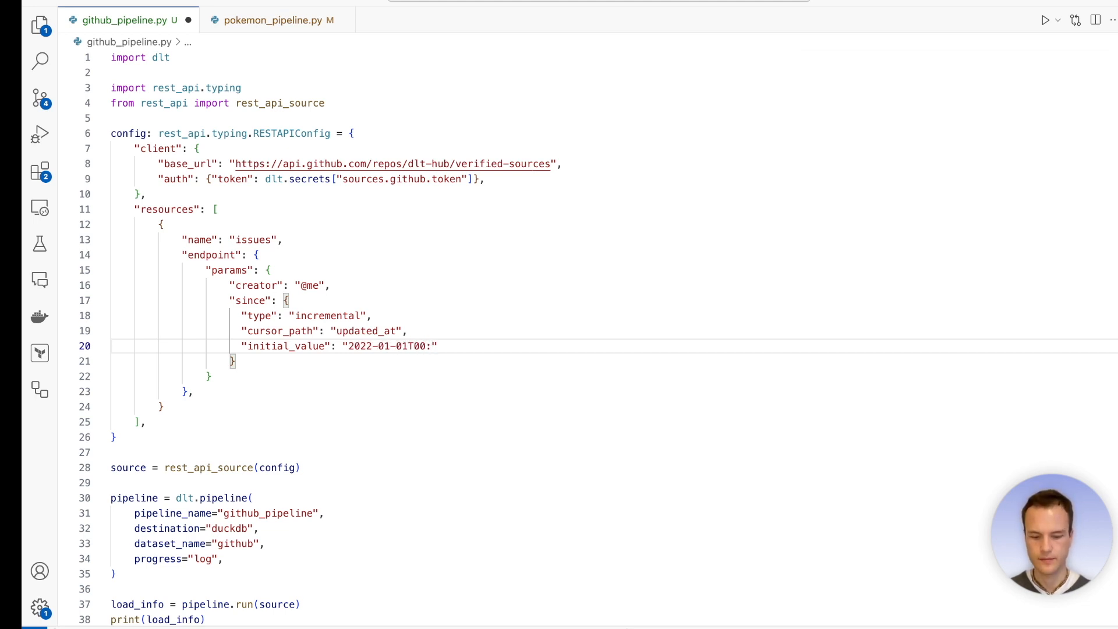
{"action": "type", "text": "00:00Z"}
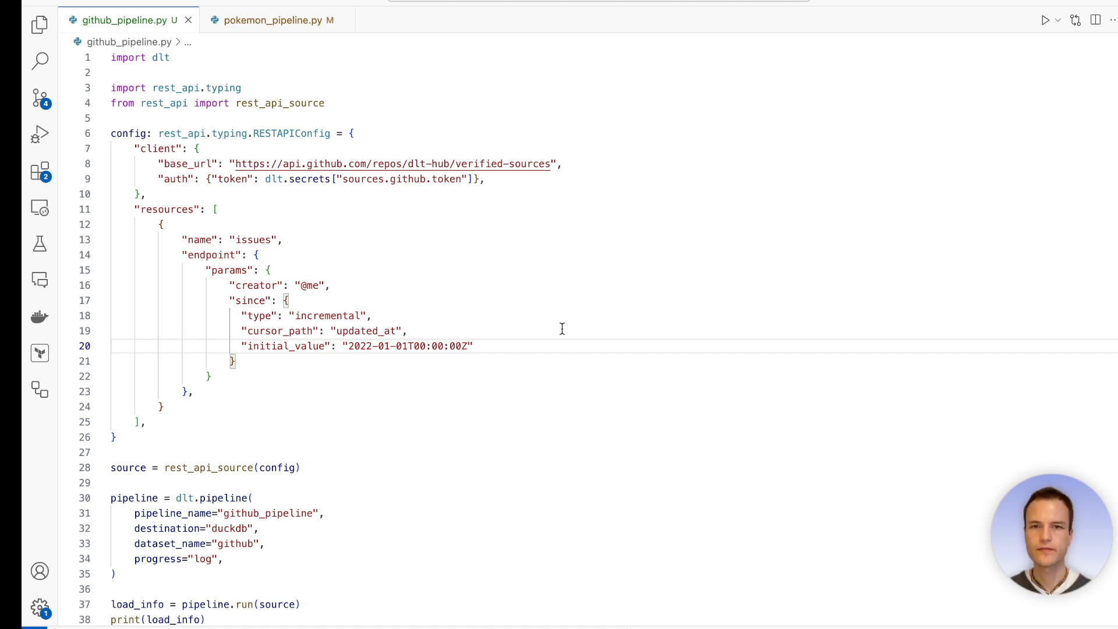
{"action": "mouse_move", "coordinate": [502, 362]}
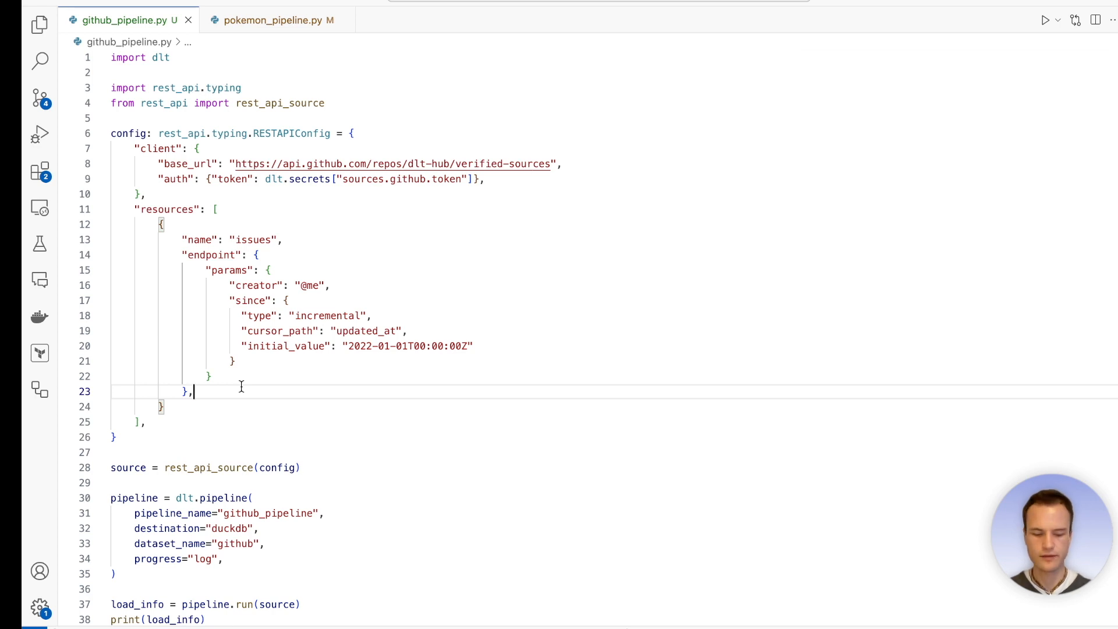
- Give the issues resource write_disposition "merge" and primary_key "id"
{"action": "type", "text": "\""}
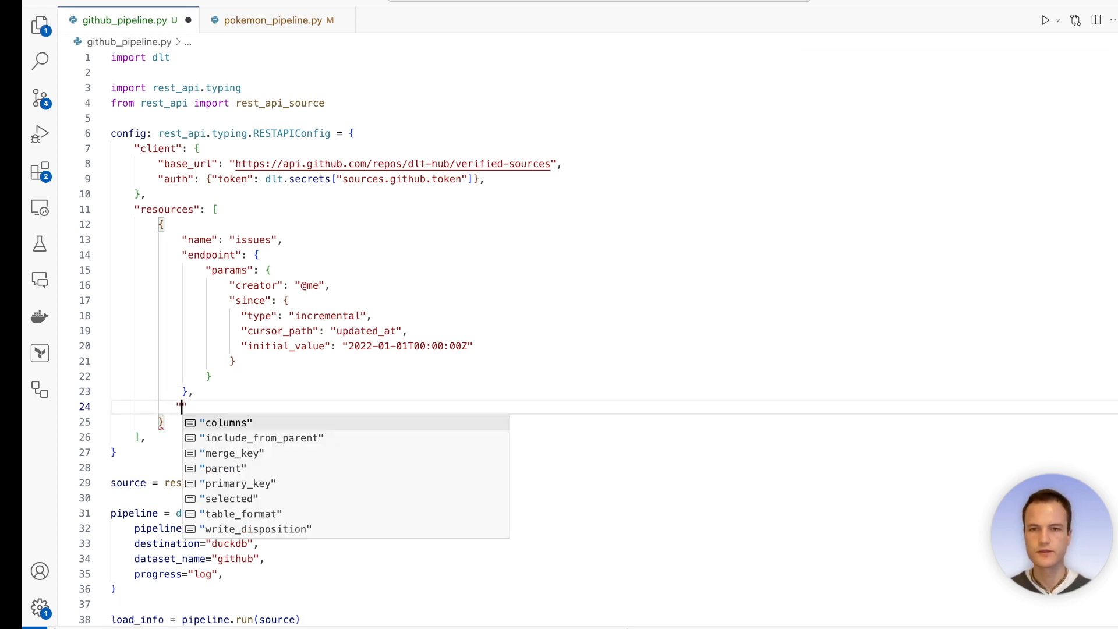
{"action": "type", "text": "write_disposition\":"}
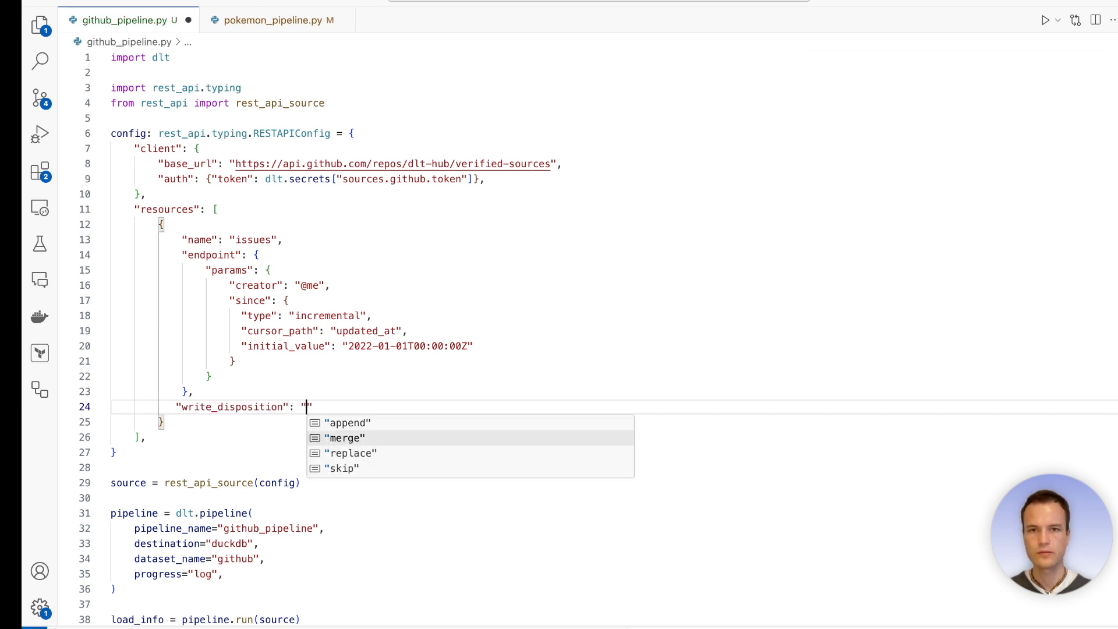
{"action": "left_click", "coordinate": [345, 439]}
{"action": "type", "text": "\"primary_key\":"}
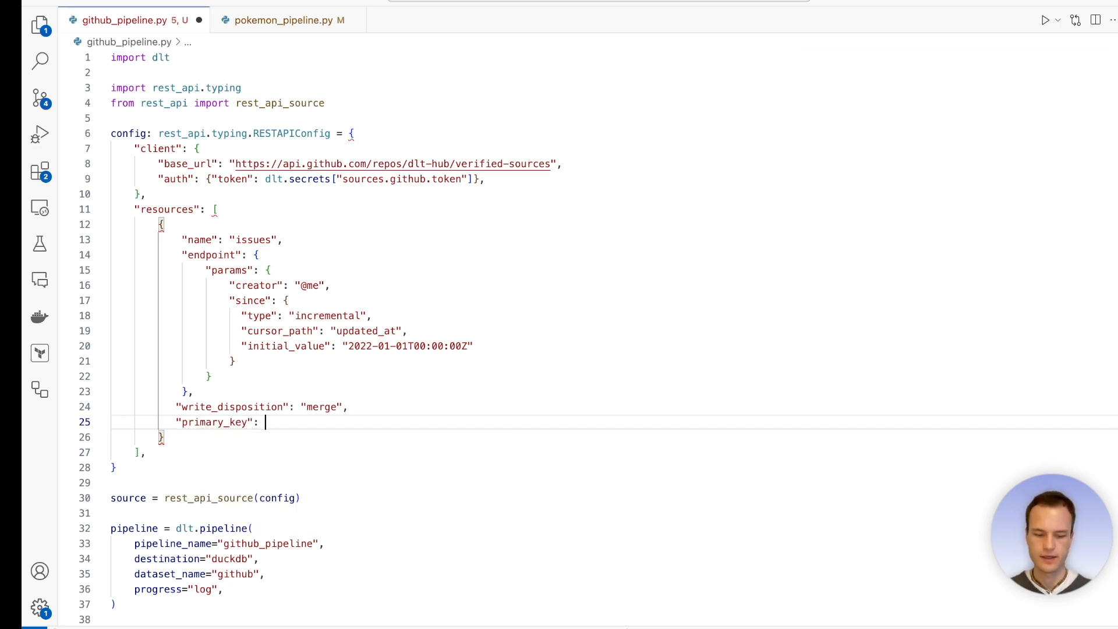
{"action": "type", "text": "\"\""}
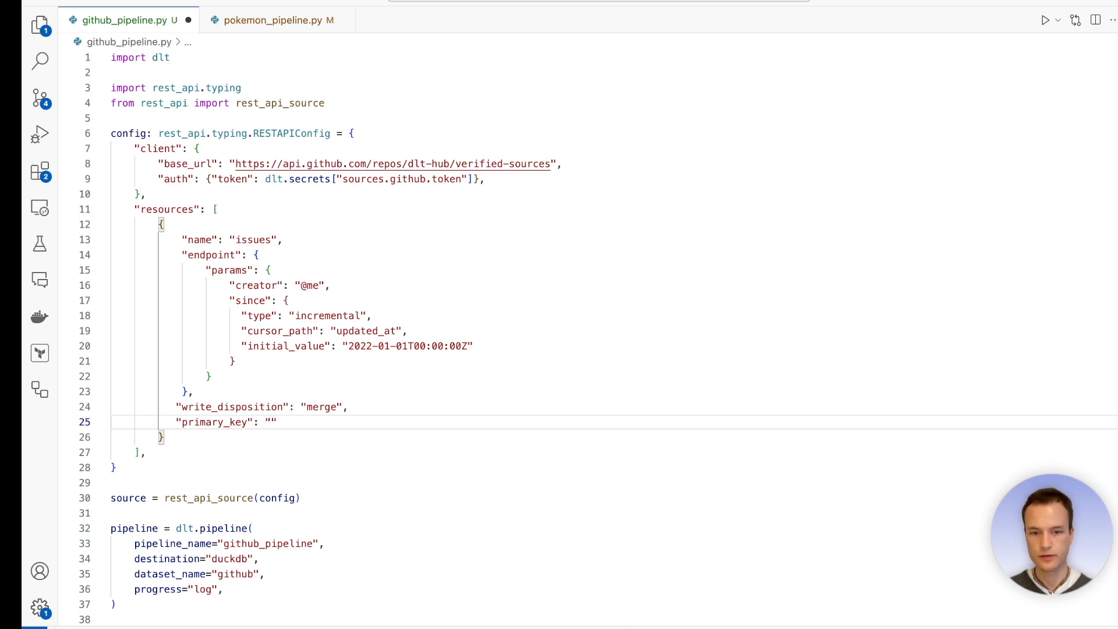
{"action": "type", "text": "id"}
{"action": "type", "text": "python github_pipeline.py"}
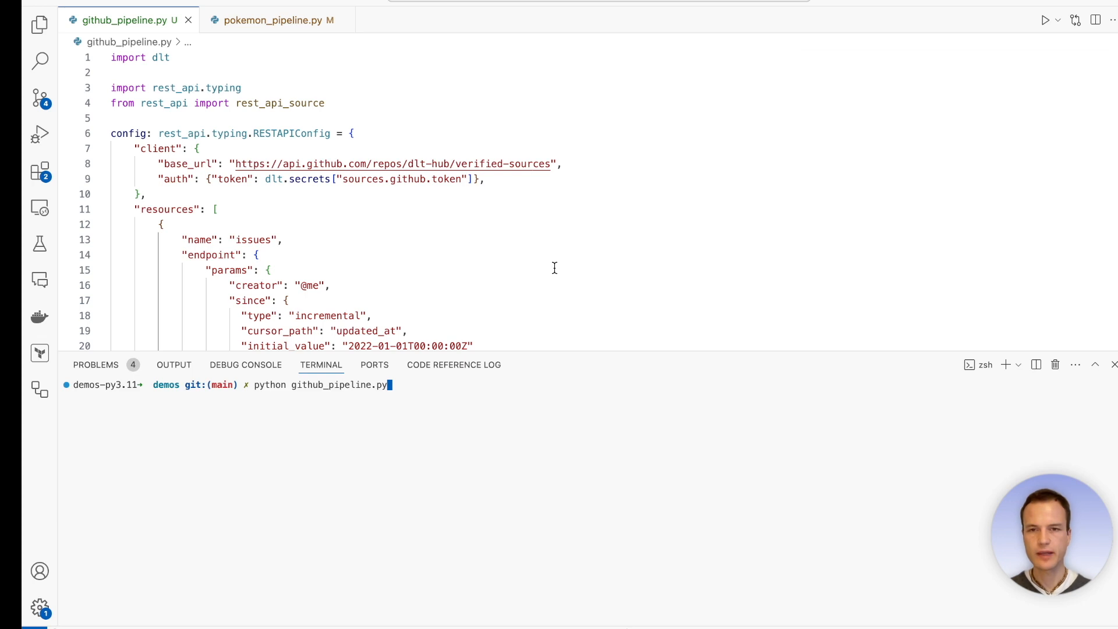
- Drop the issues tables with `dlt pipeline github_pipeline drop issues` and rerun github_pipeline.py
{"action": "type", "text": "dlt pipeline github_pipeline drop issues"}
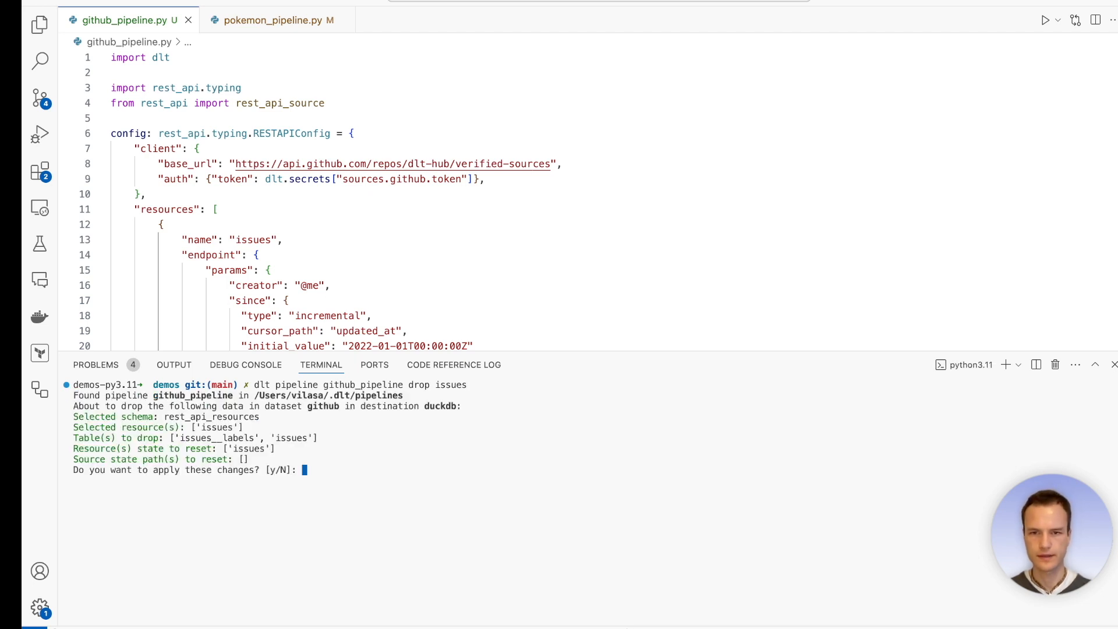
{"action": "type", "text": "y"}
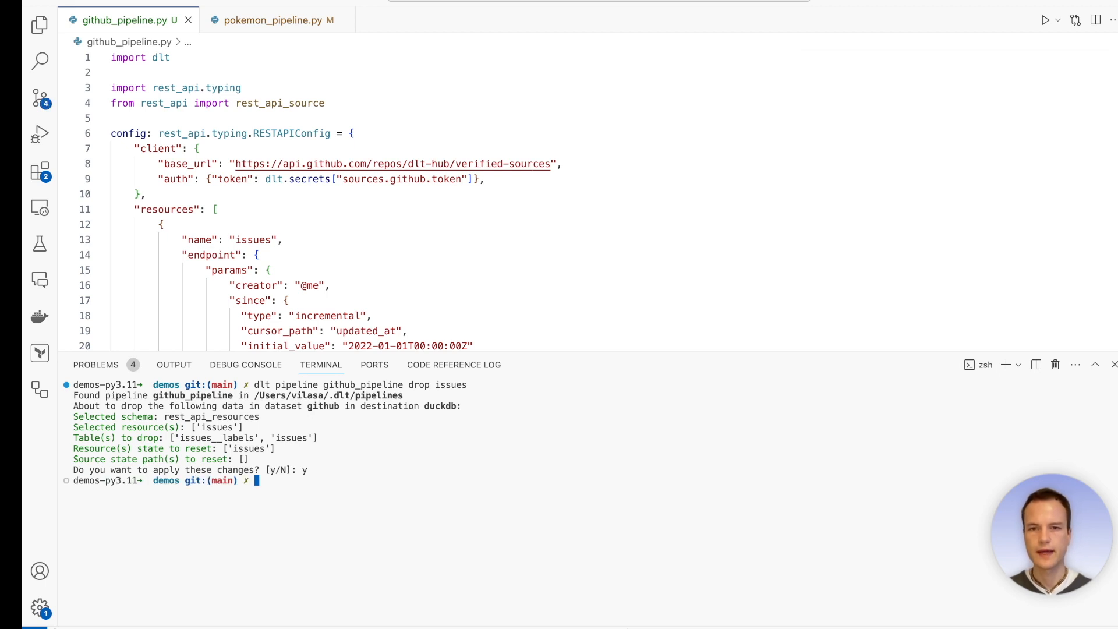
{"action": "type", "text": "python github_pipeline.py"}
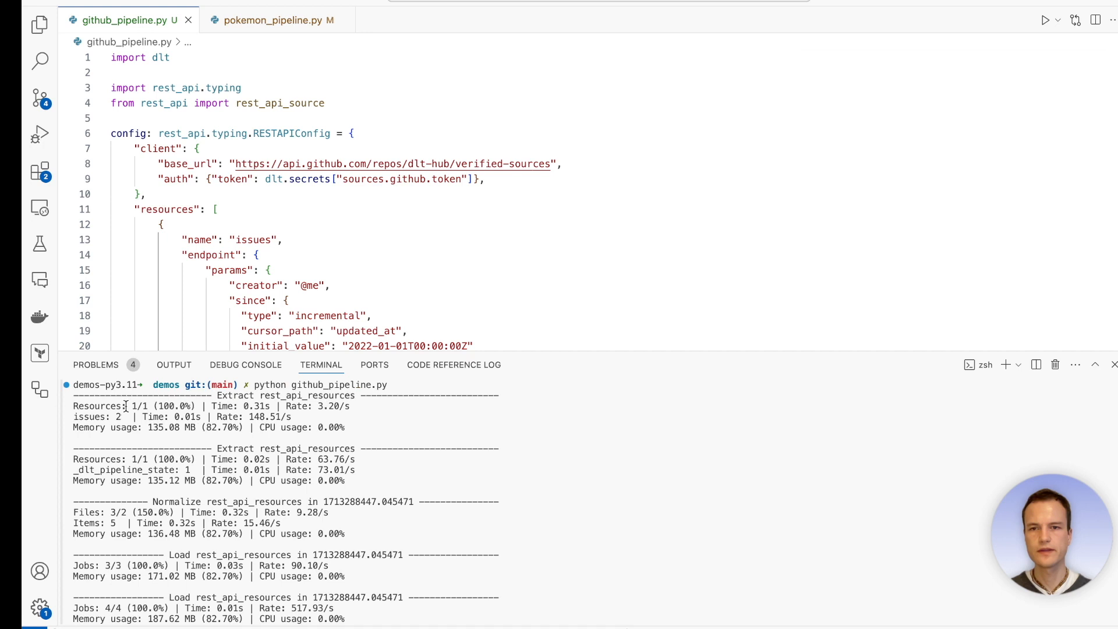
- Rerun github_pipeline.py to confirm 0 new issues are extracted, then start a DuckDB shell
{"action": "double_click", "coordinate": [95, 417]}
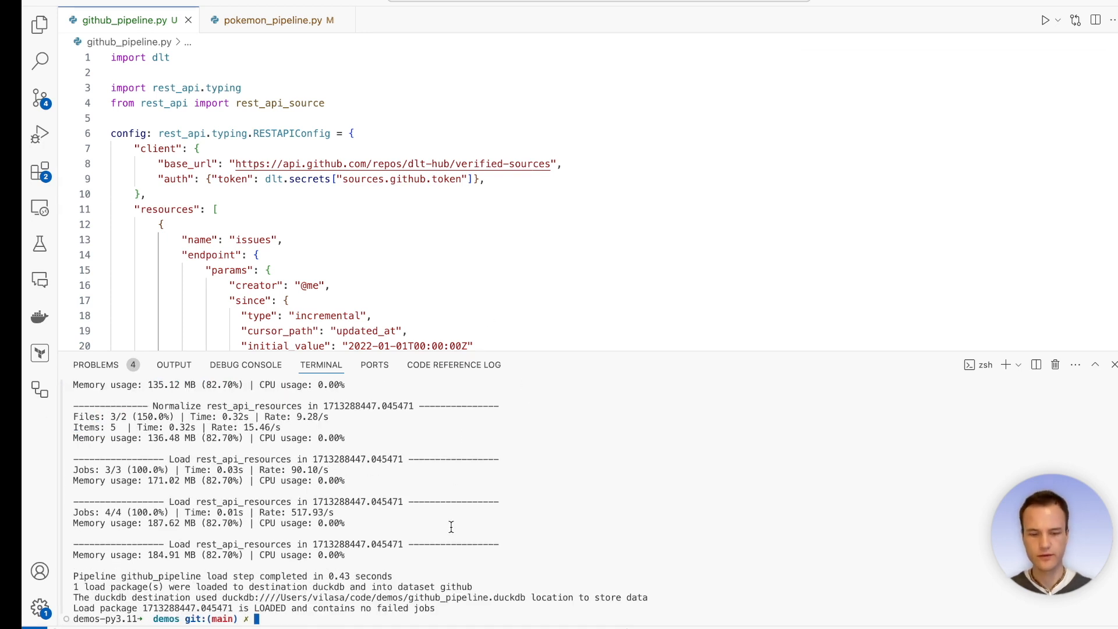
{"action": "type", "text": "python github_pipeline.py"}
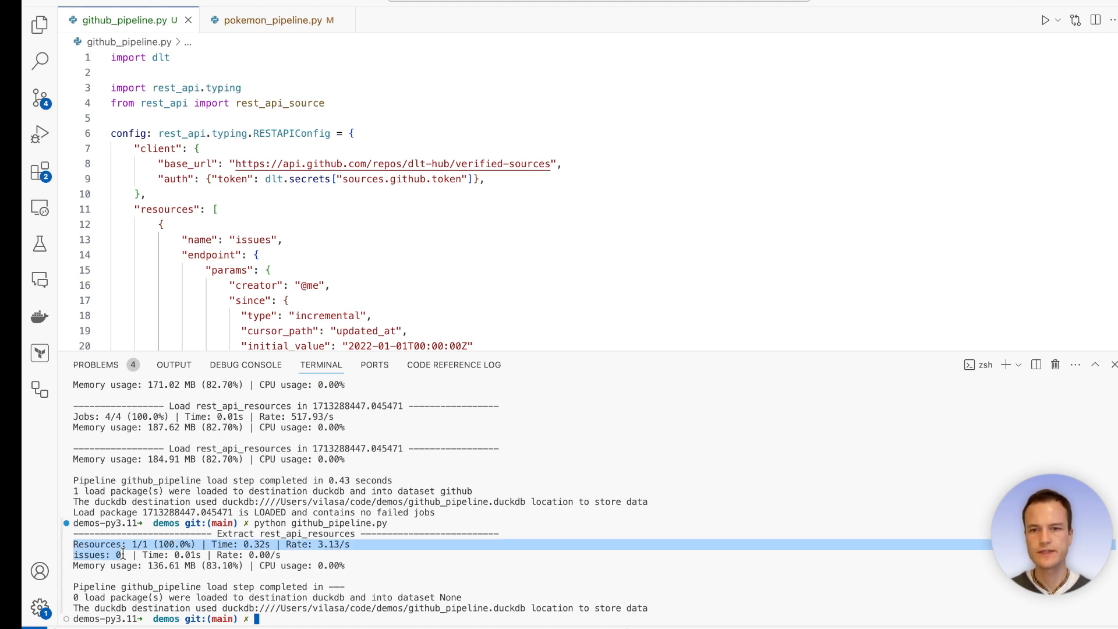
{"action": "type", "text": "duckdb github_pipeline.duckdb"}
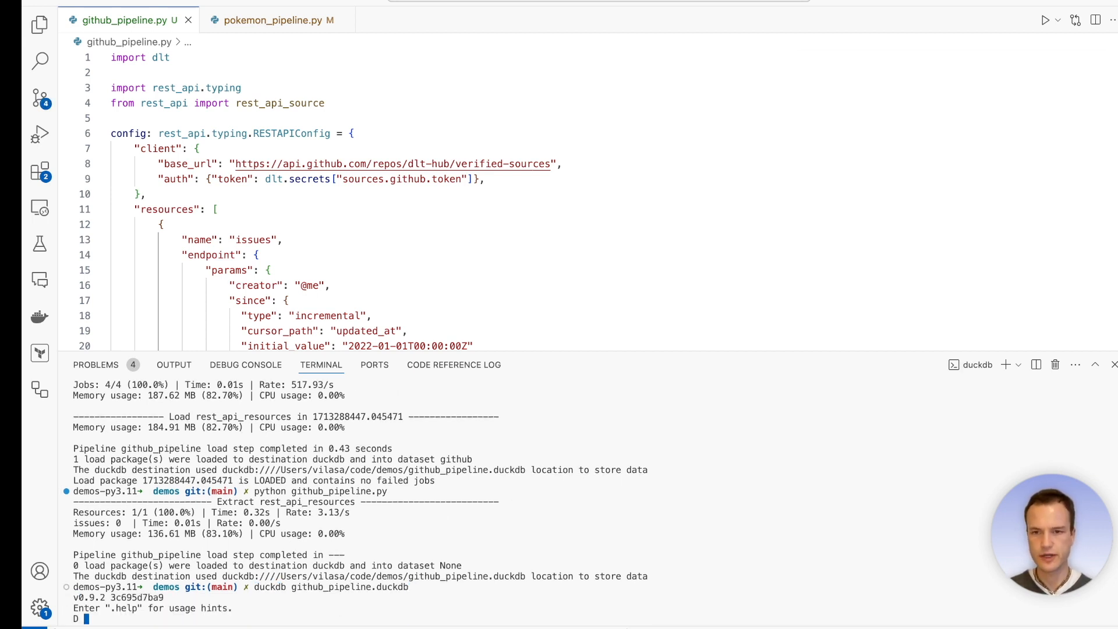
- In DuckDB use github, select the 2 issues rows and describe the 48-column schema
{"action": "type", "text": "use github;"}
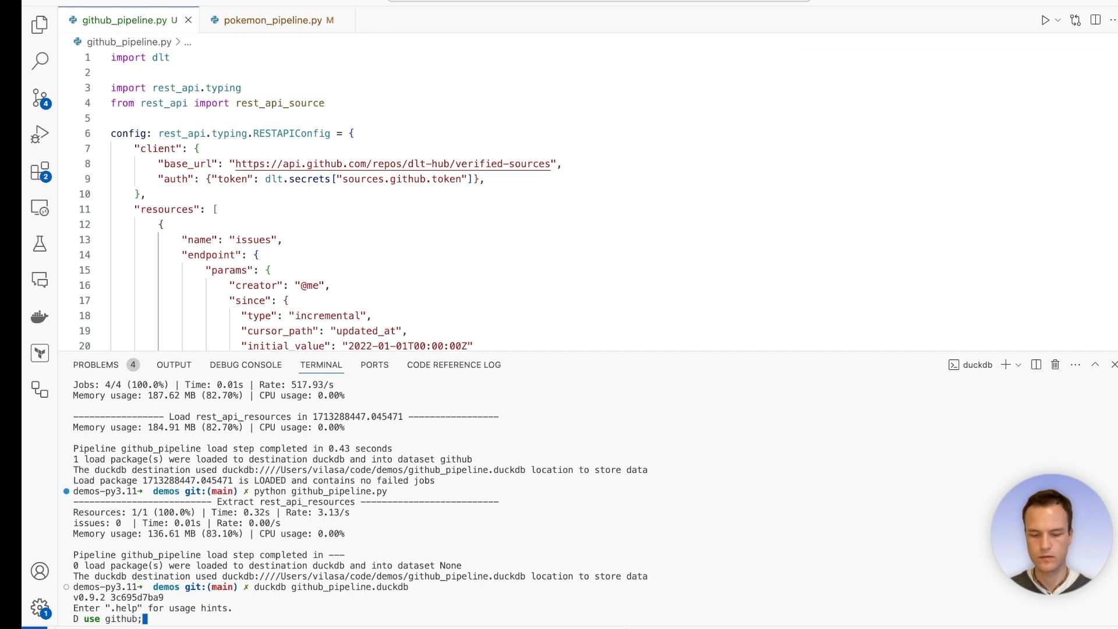
{"action": "type", "text": "describe issues;"}
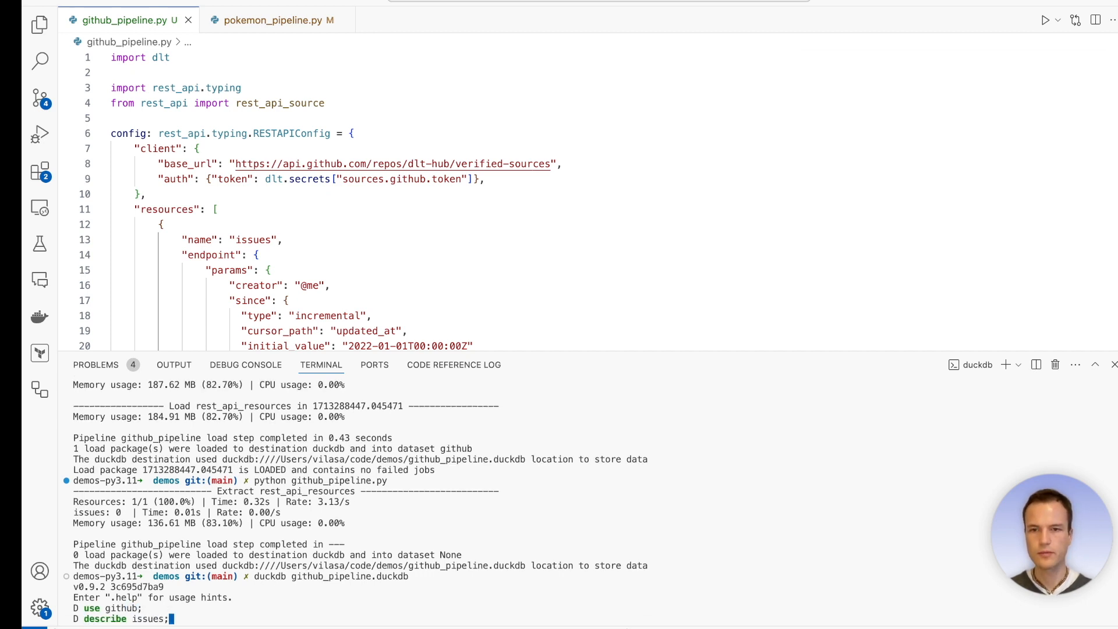
{"action": "type", "text": "select * from"}
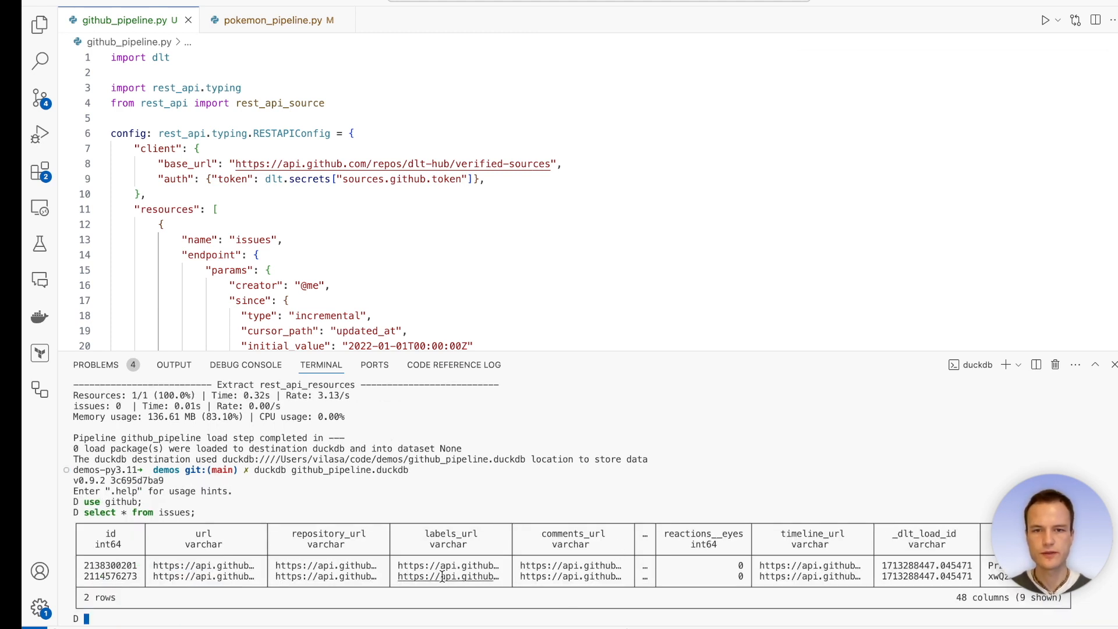
{"action": "type", "text": "descri"}
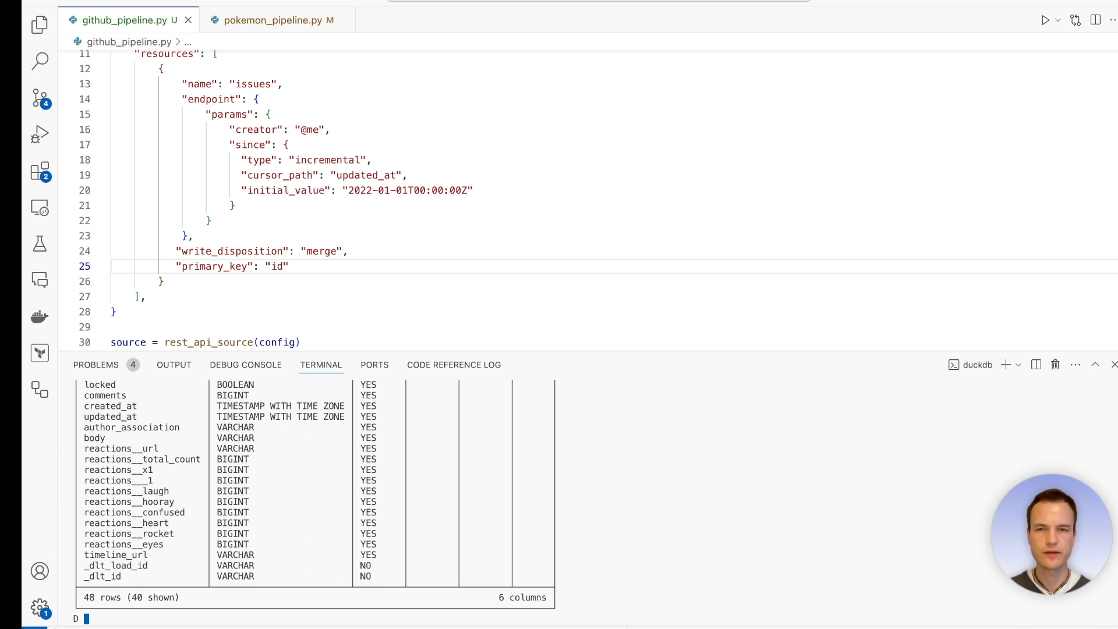
- Query `select id, title, updated_at from issues;` and highlight the two updated_at timestamps
{"action": "type", "text": "select id, t"}
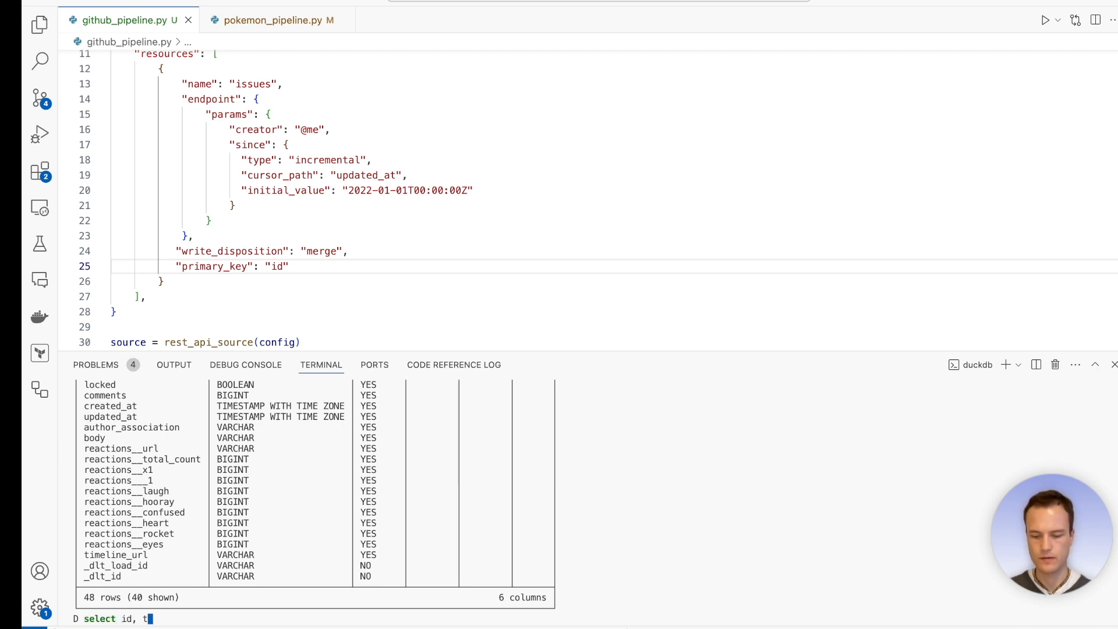
{"action": "type", "text": "itle, updated_at from issues;"}
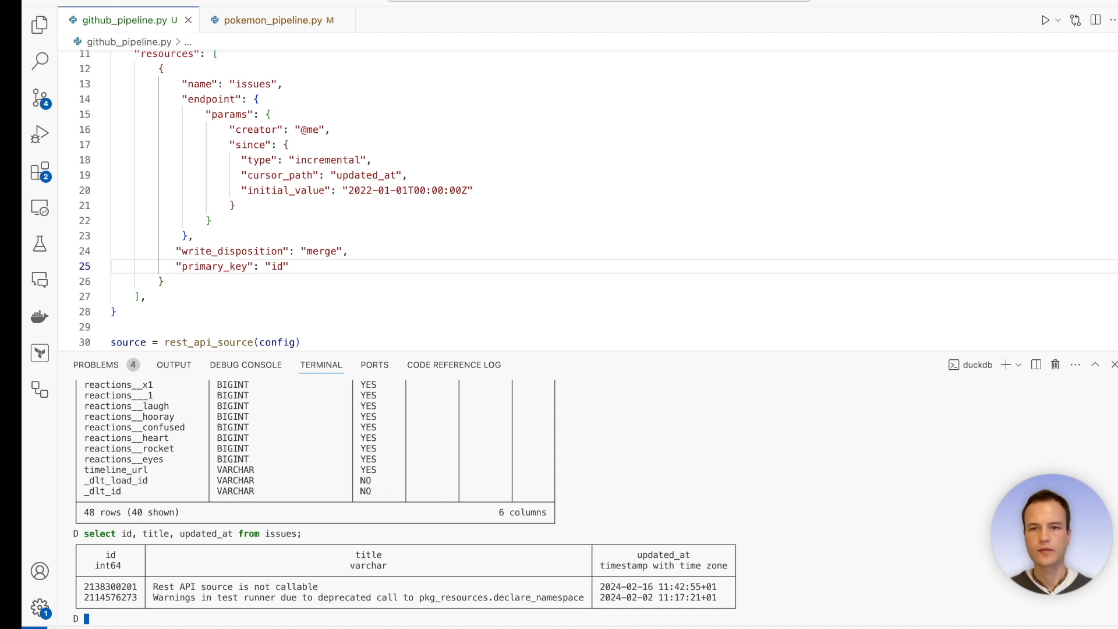
{"action": "mouse_move", "coordinate": [629, 598]}
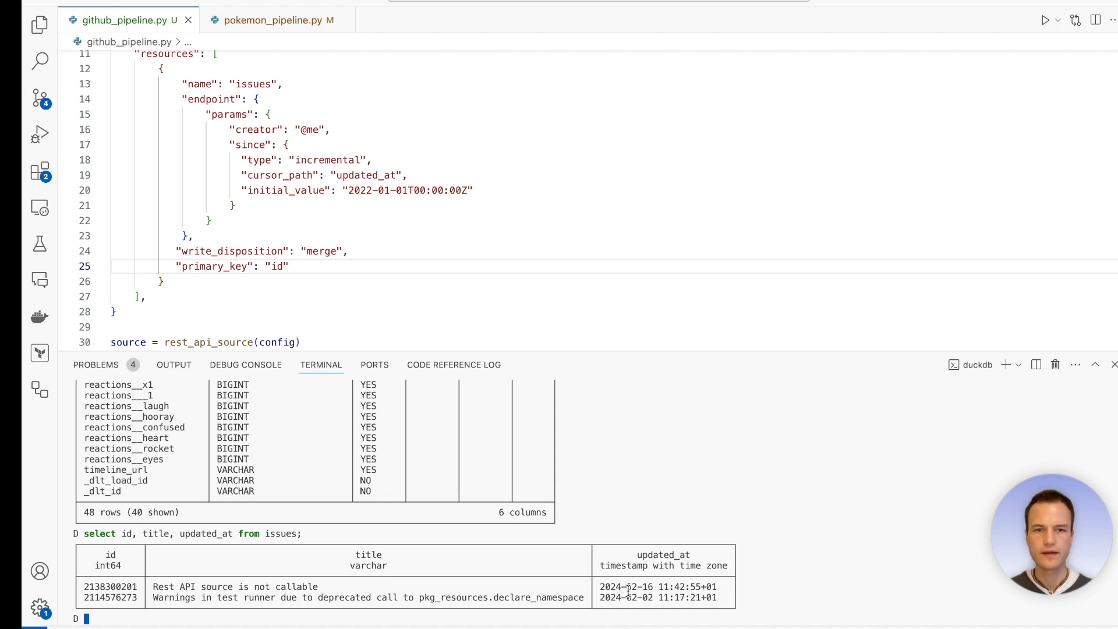
{"action": "double_click", "coordinate": [633, 597]}
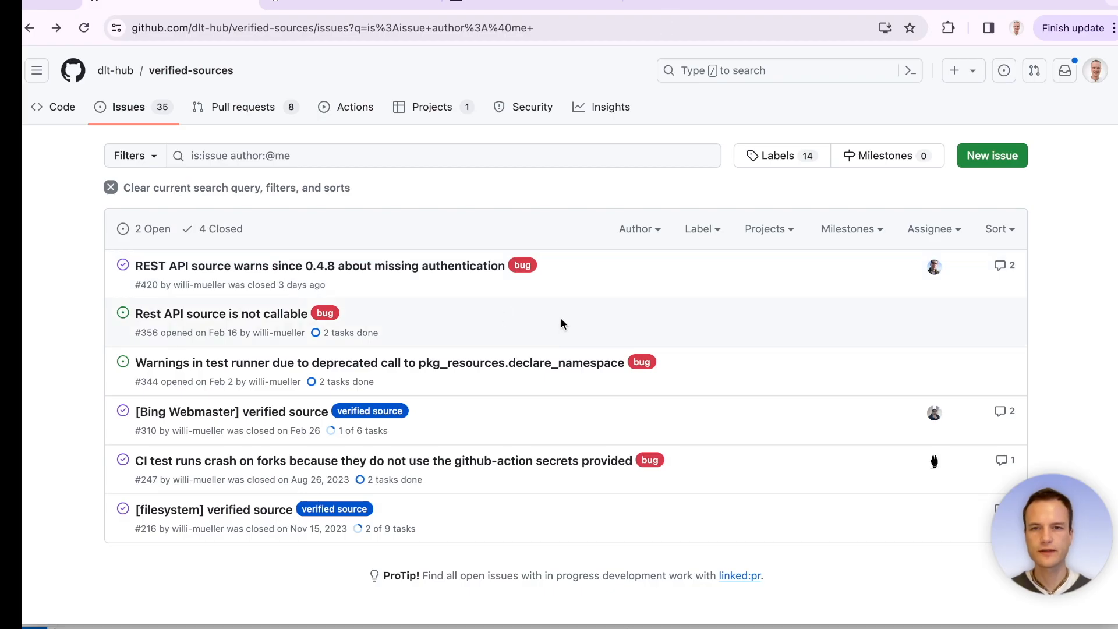
{"action": "mouse_move", "coordinate": [307, 327]}
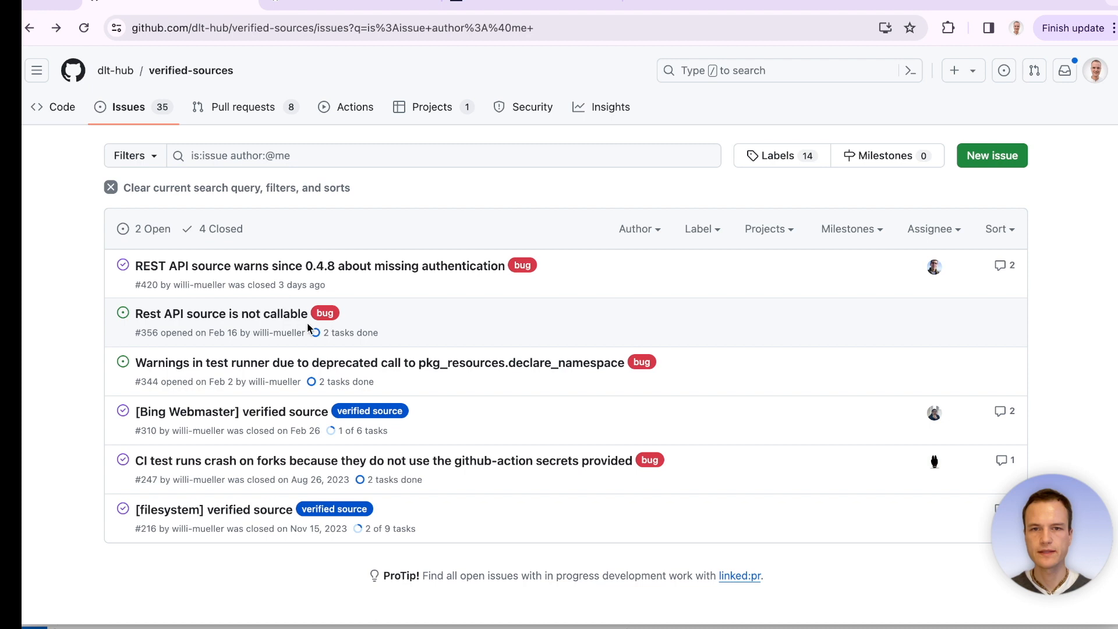
{"action": "mouse_move", "coordinate": [268, 362]}
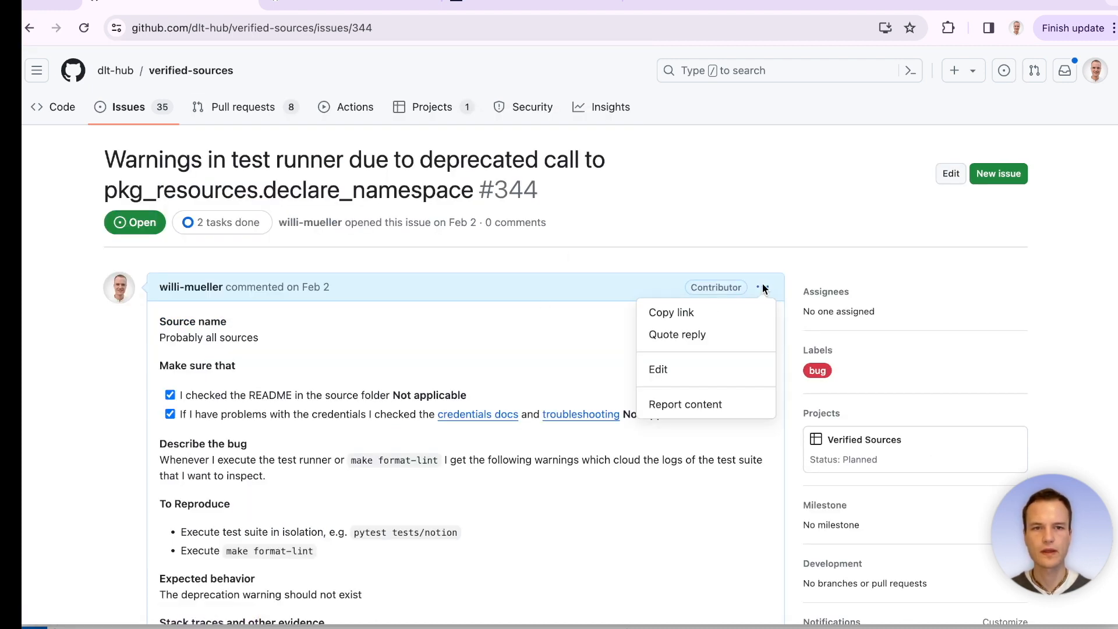
- Edit issue #344's description comment on GitHub and save the update
{"action": "left_click", "coordinate": [657, 369]}
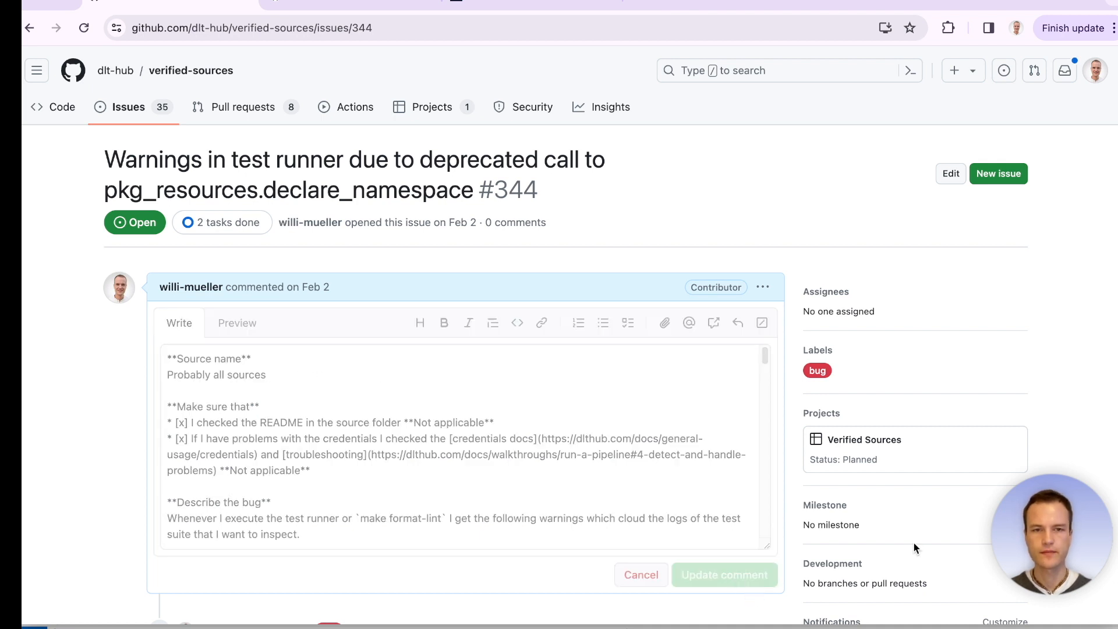
{"action": "left_click", "coordinate": [639, 575]}
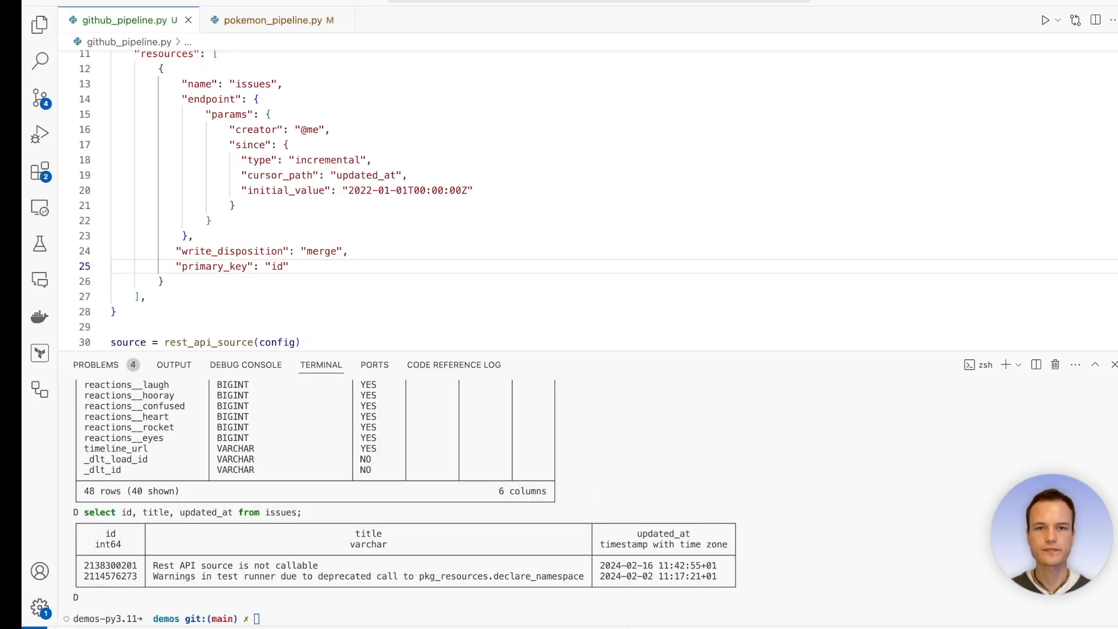
- Reopen github_pipeline.duckdb and highlight the Warnings issue's new 2024-04-16 updated_at
{"action": "type", "text": "duckdb github_pipeline.duckdb"}
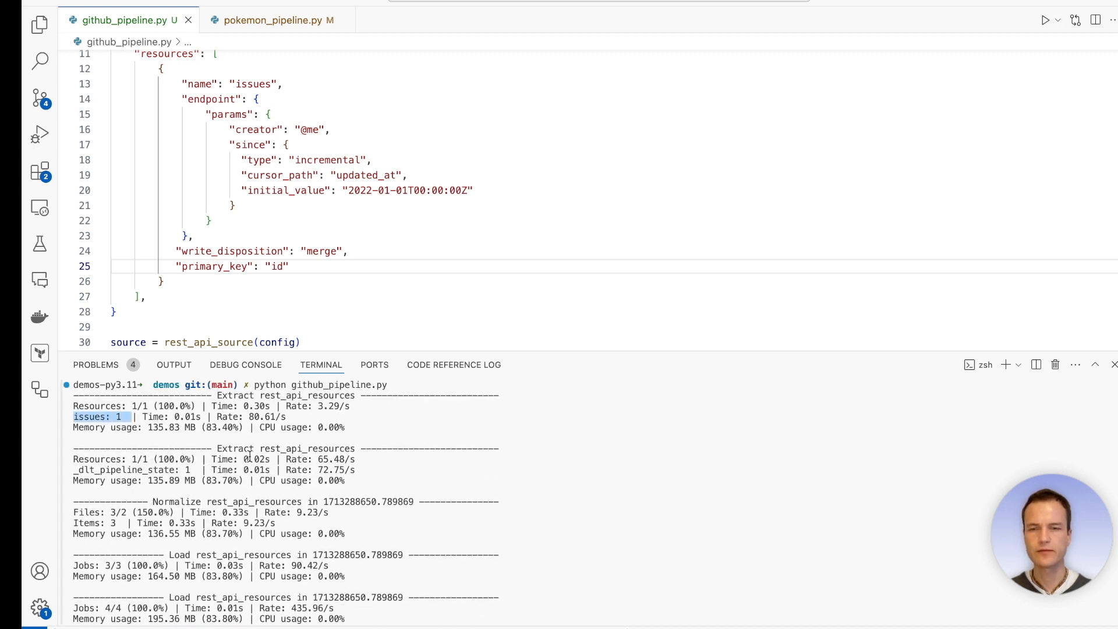
{"action": "type", "text": "duckdb github_pipeline.duckdb"}
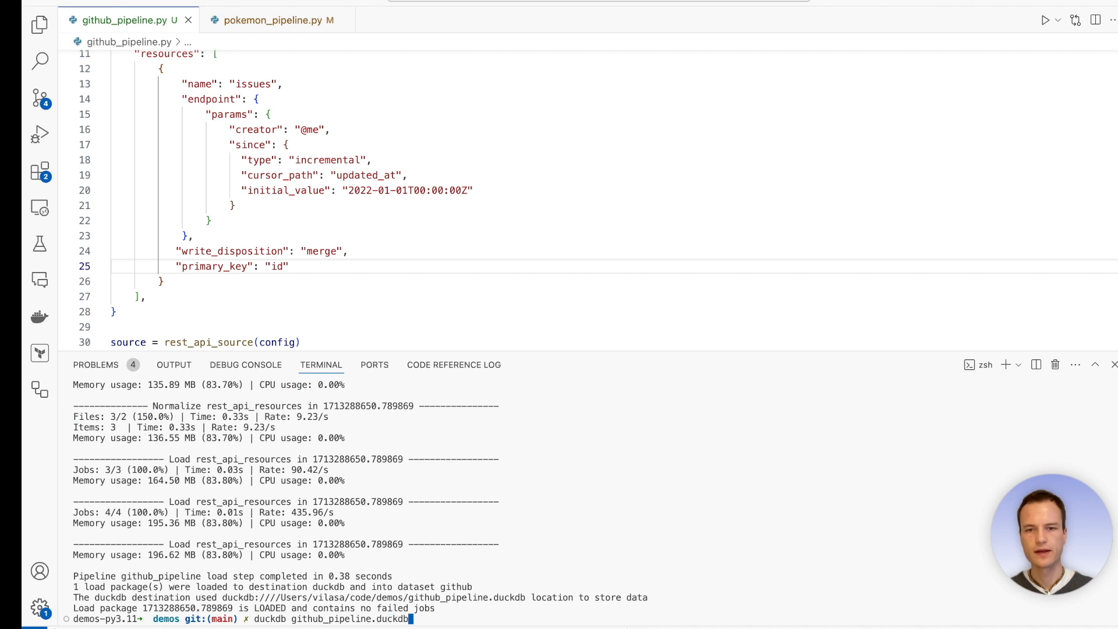
{"action": "key", "text": "enter"}
{"action": "type", "text": "select id, title, updated_at from issues;"}
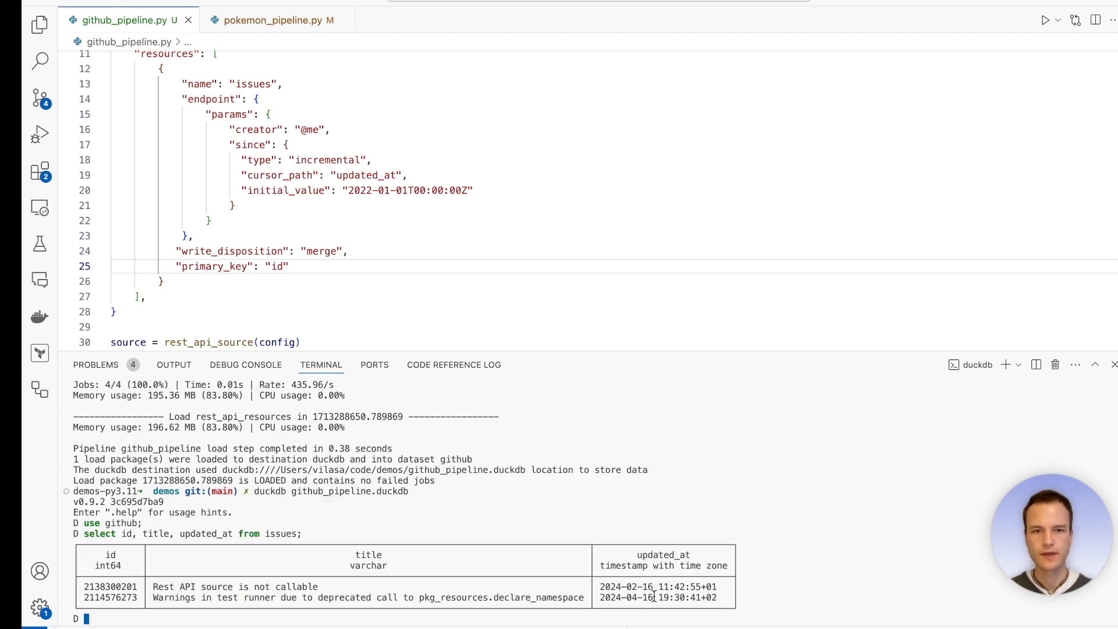
{"action": "double_click", "coordinate": [622, 597]}
{"action": "type", "text": ","}
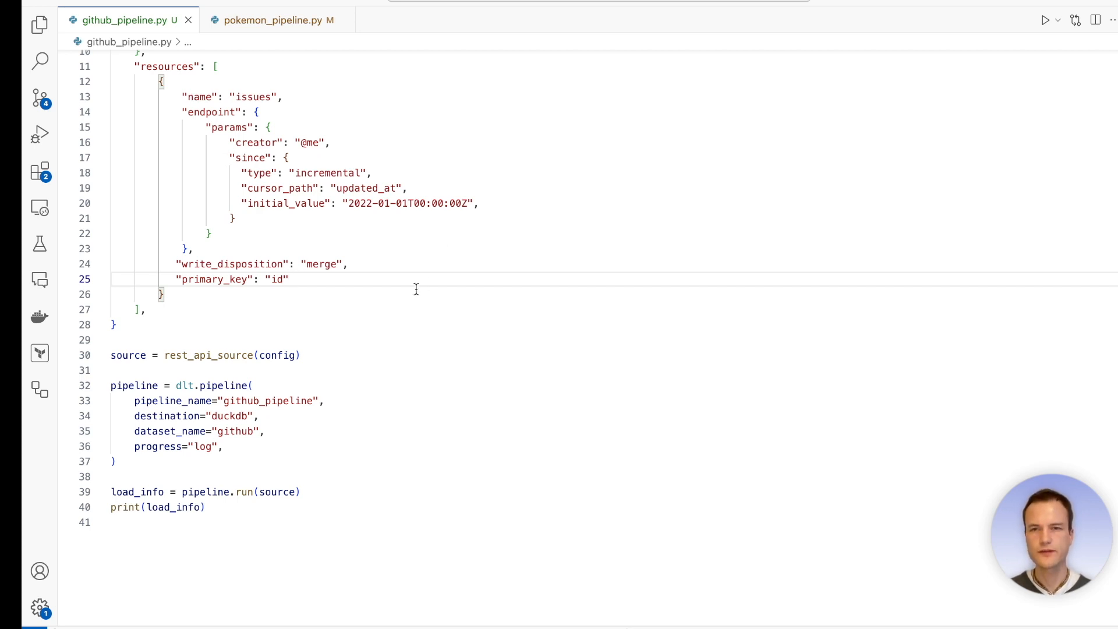
- Close the terminal and review github_pipeline.py's incremental merge resource config in the editor
{"action": "double_click", "coordinate": [253, 97]}
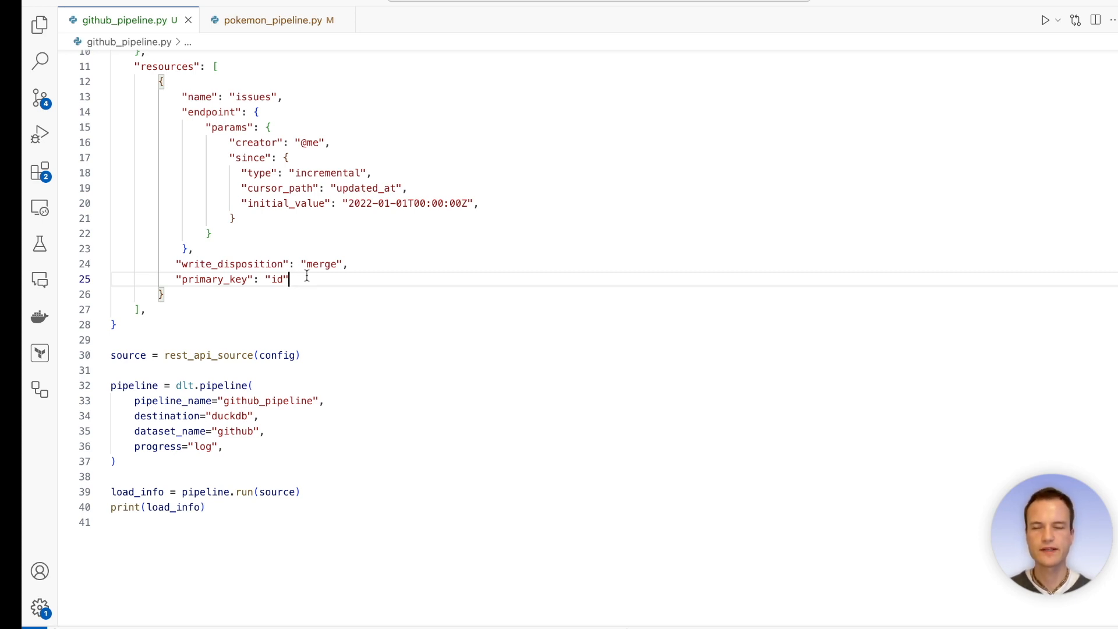
{"action": "mouse_move", "coordinate": [418, 282]}
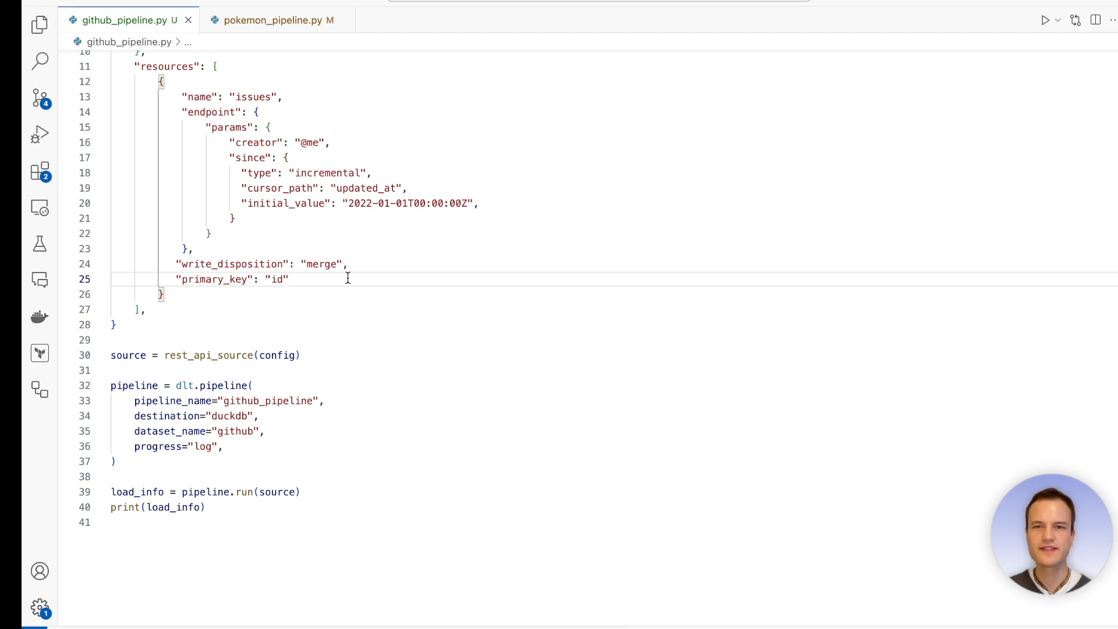
{"action": "left_click", "coordinate": [289, 279]}
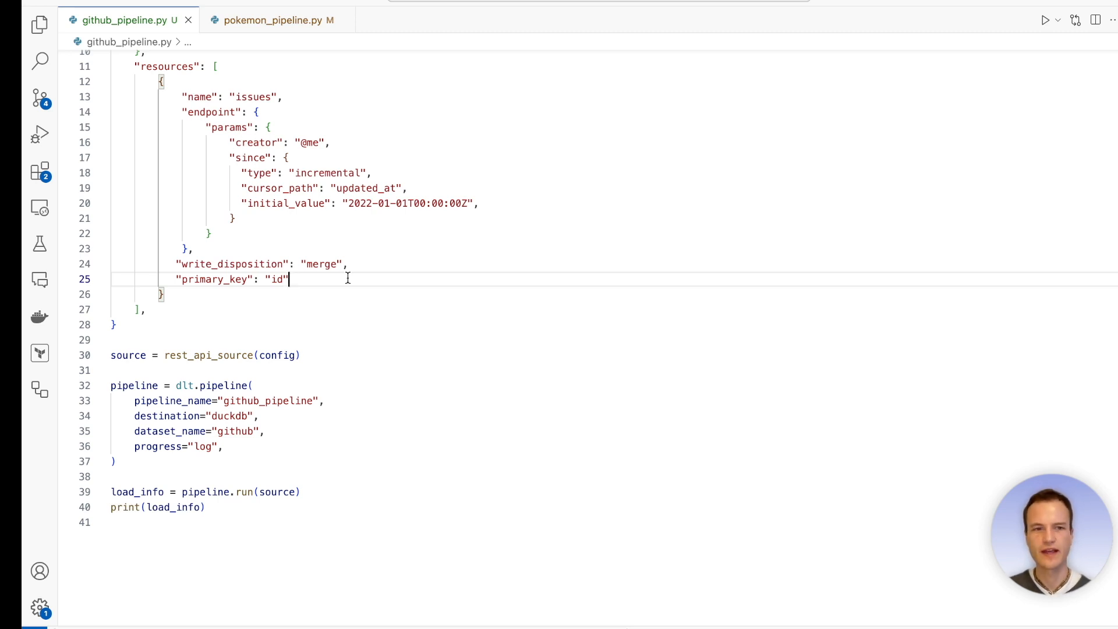